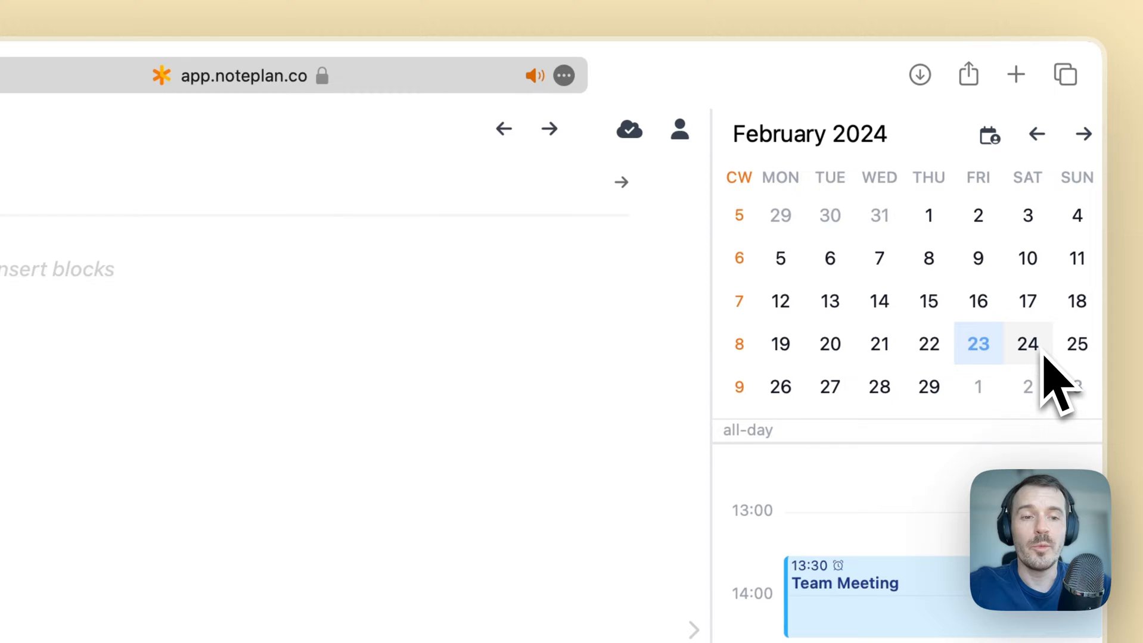
pyautogui.moveTo(1050, 386)
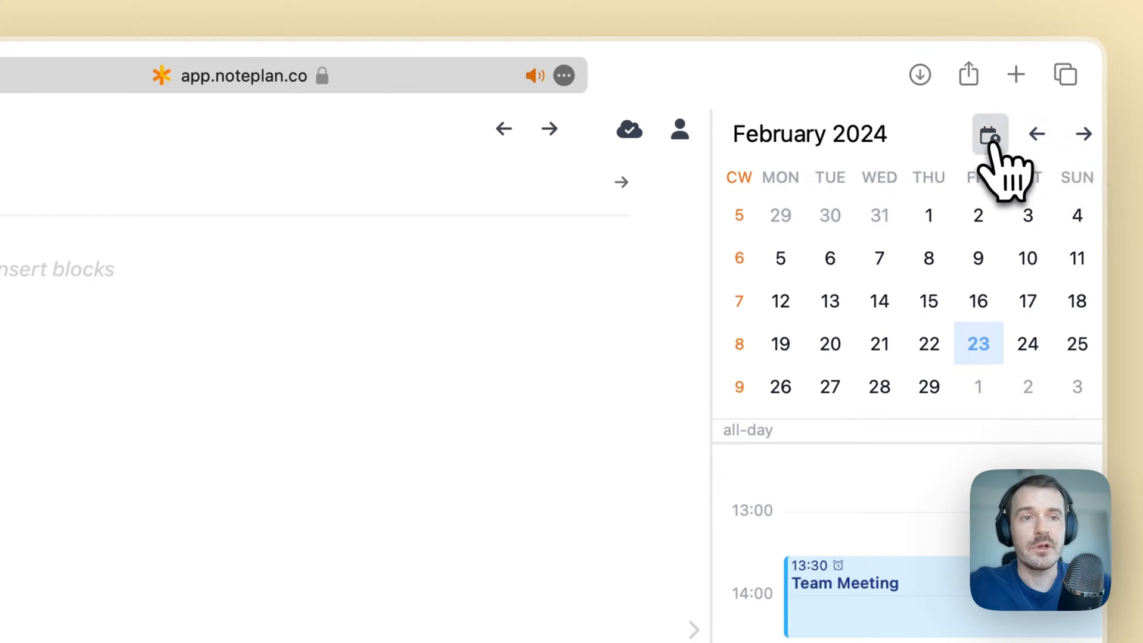
# Step: Focus today's empty daily note for Fri, 23 Feb beside the calendar timeline
pyautogui.click(989, 134)
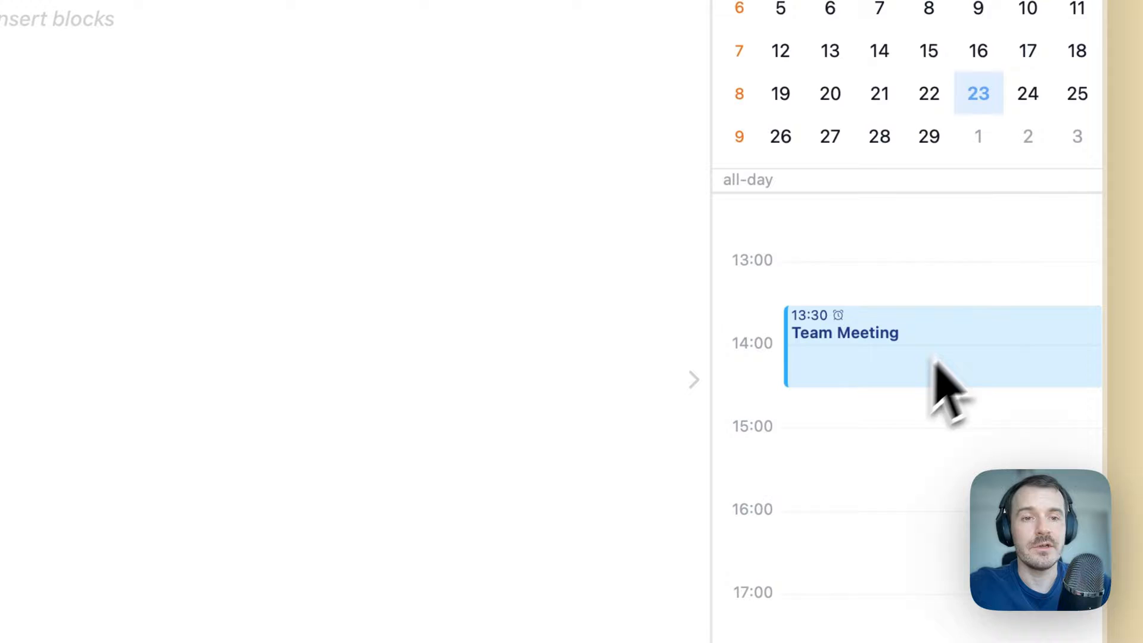
pyautogui.scroll(-3)
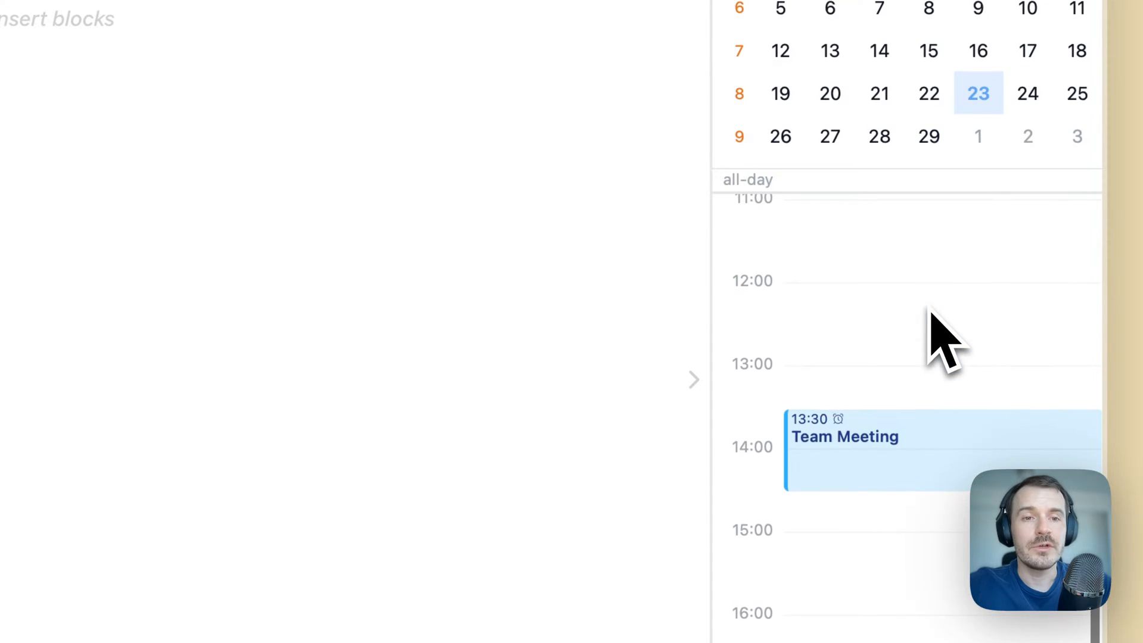
pyautogui.moveTo(962, 321)
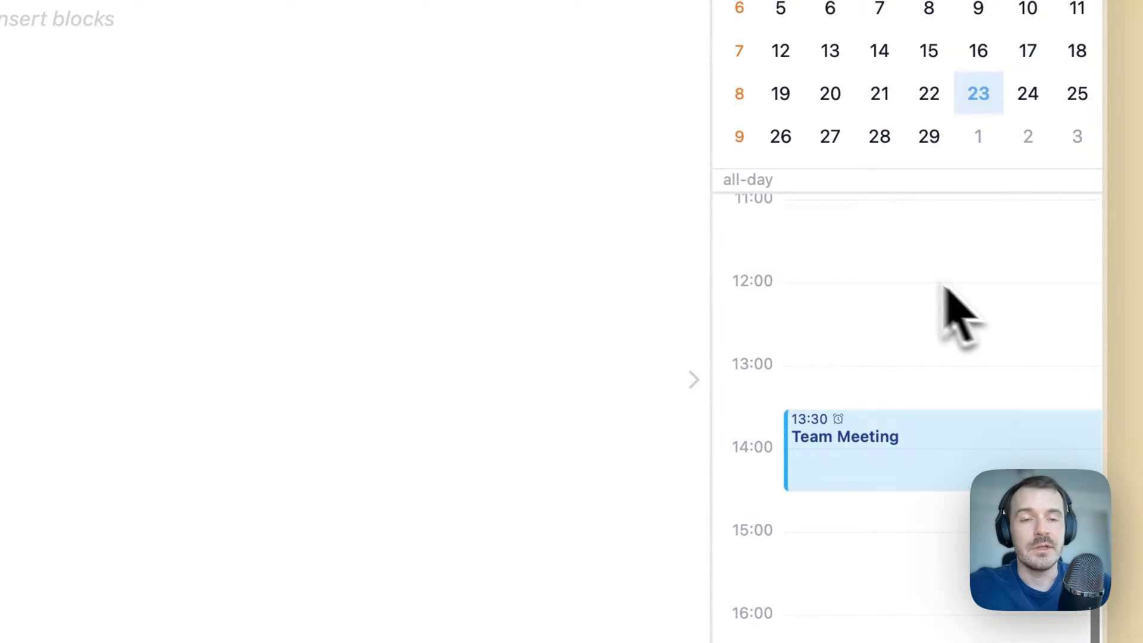
pyautogui.moveTo(977, 357)
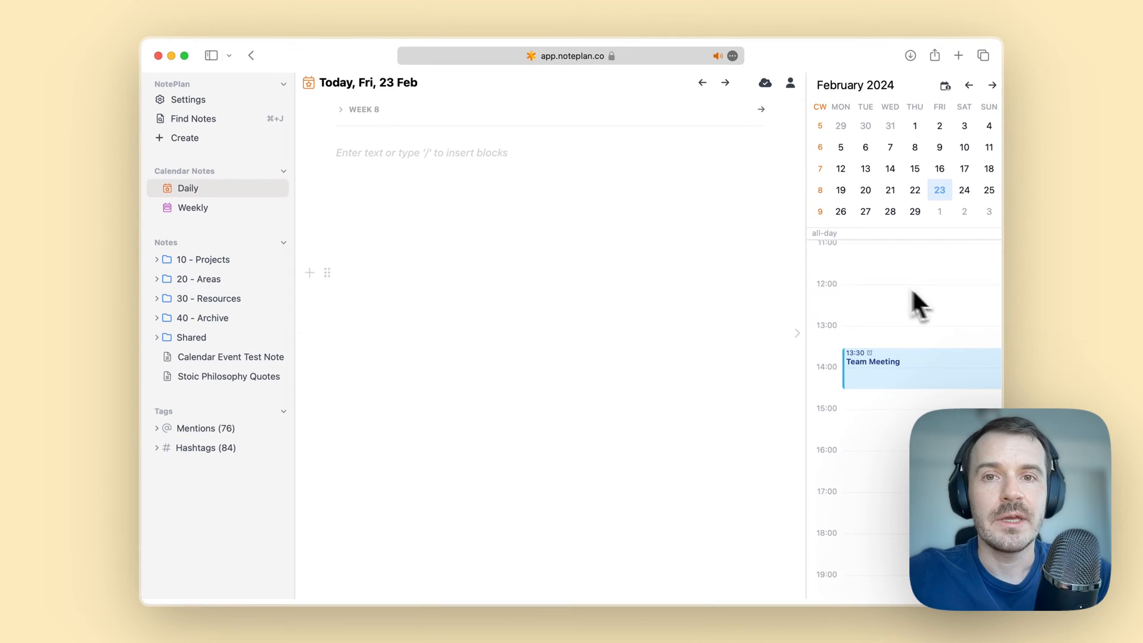
pyautogui.click(422, 152)
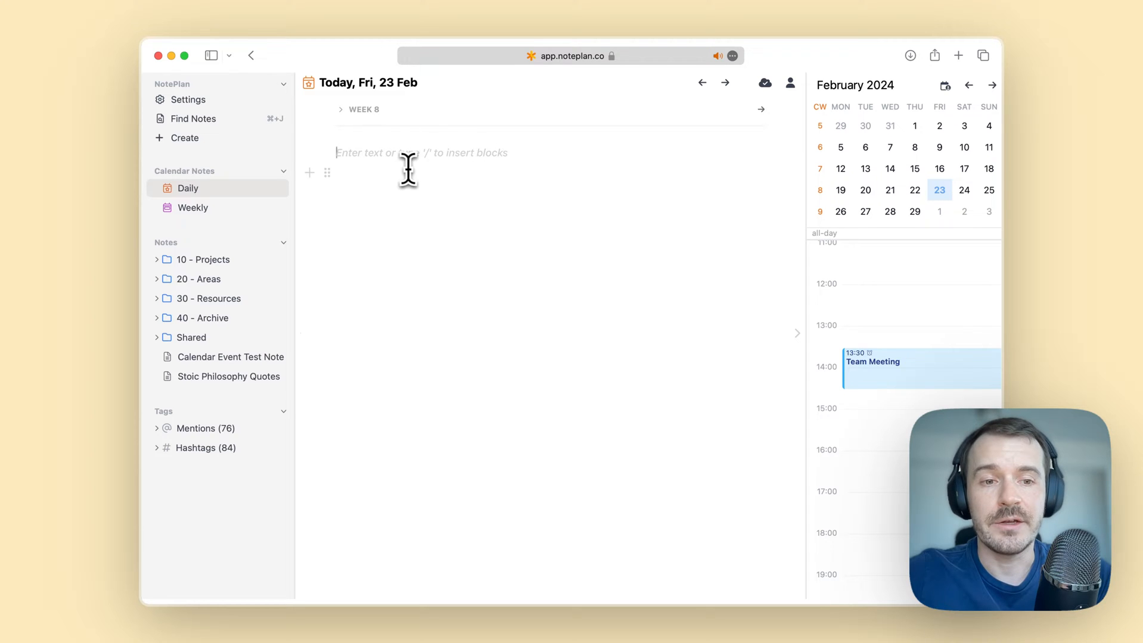
pyautogui.moveTo(701, 83)
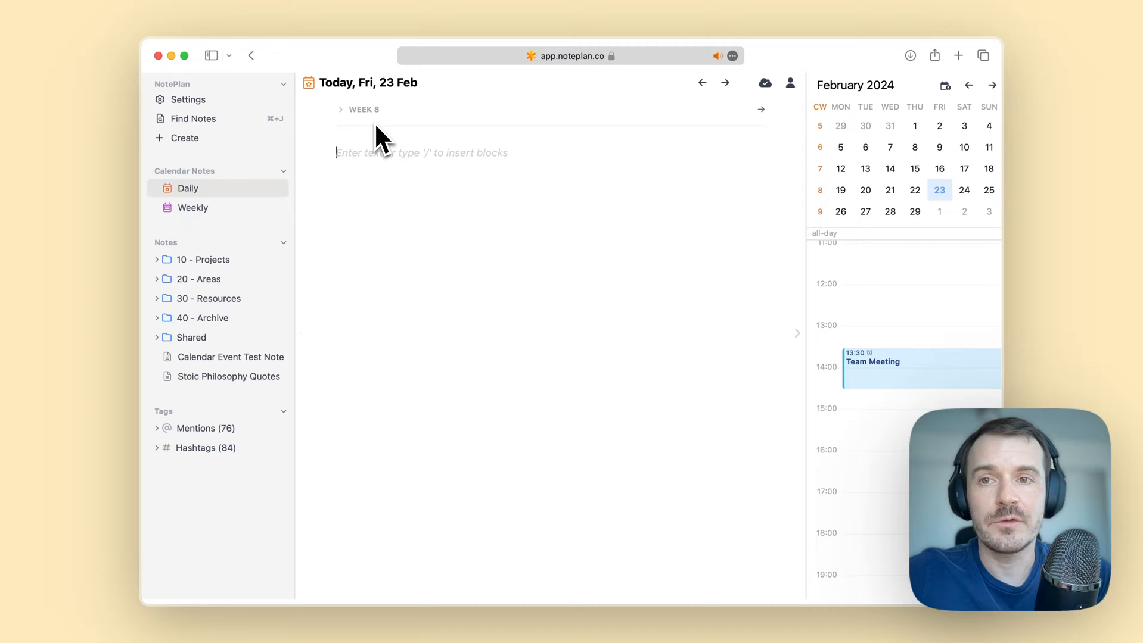
pyautogui.moveTo(356, 131)
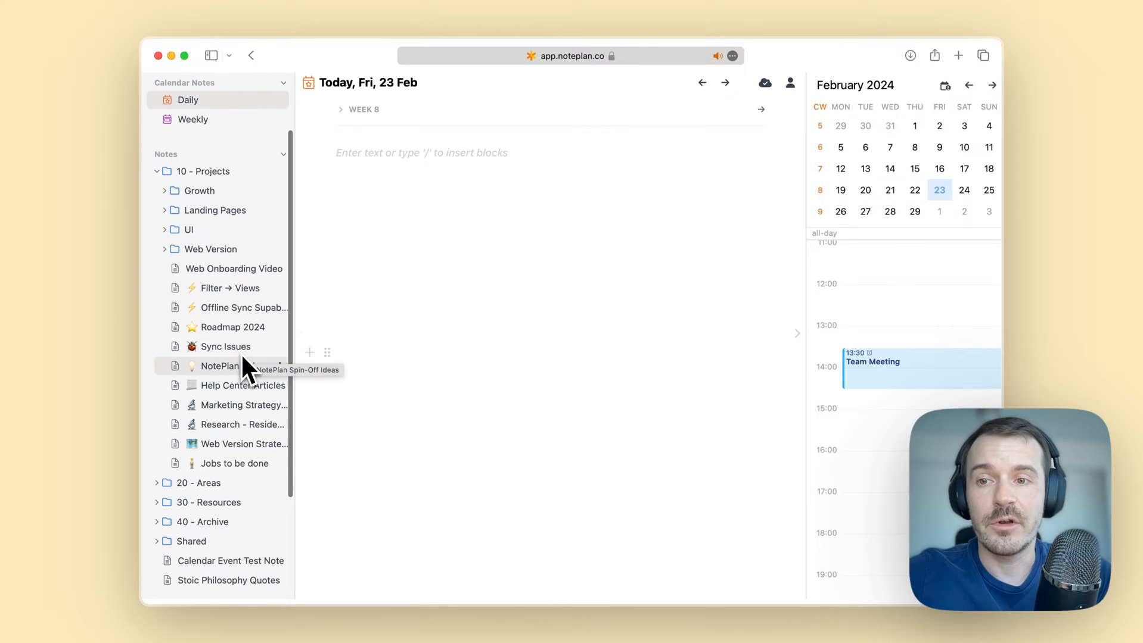
# Step: Collapse 10 - Projects and browse the Areas and Resources folders in the sidebar
pyautogui.click(199, 279)
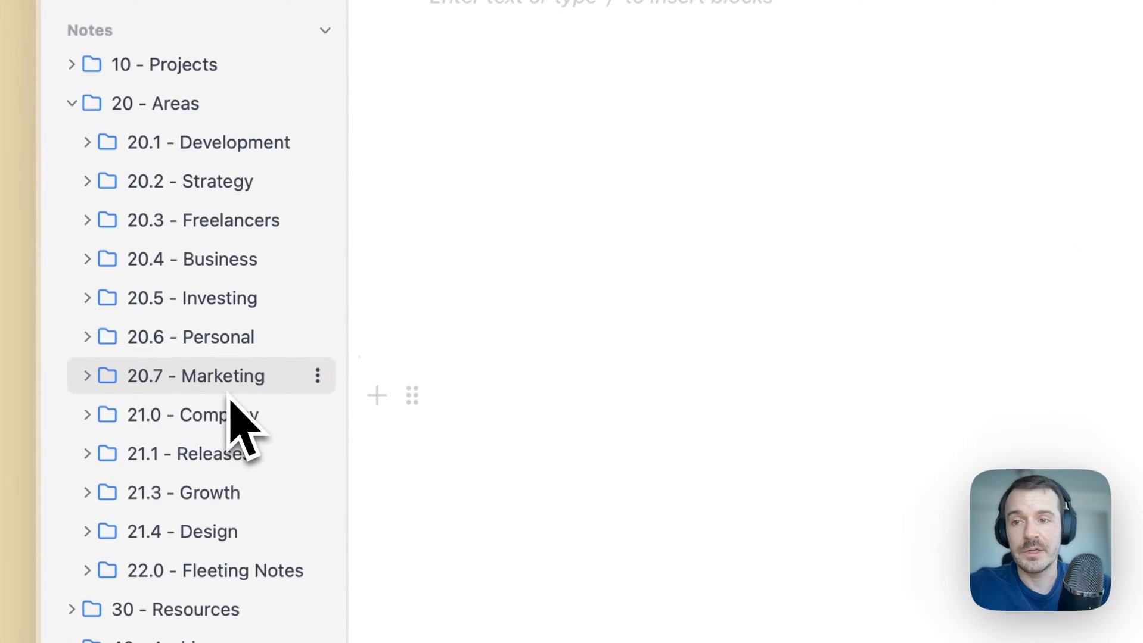
pyautogui.moveTo(211, 227)
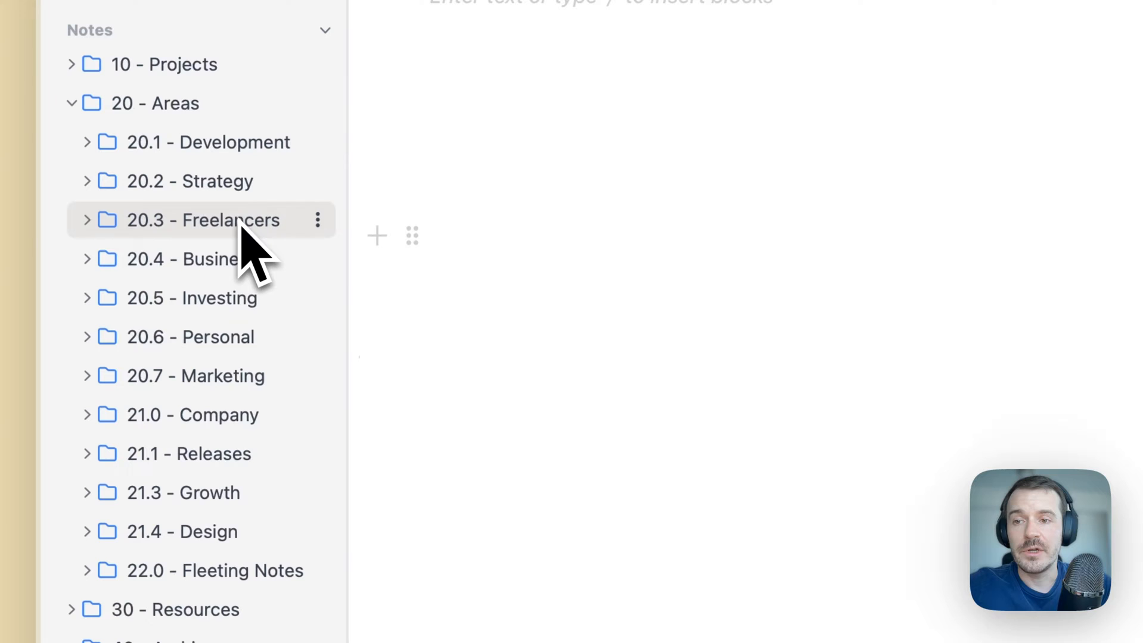
pyautogui.moveTo(234, 339)
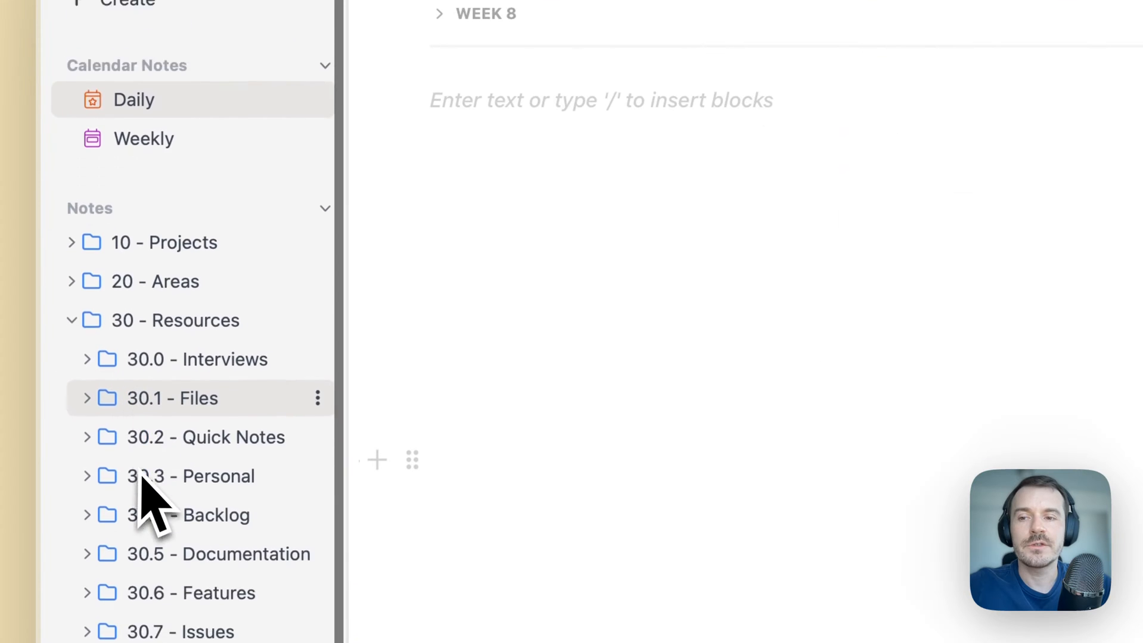
pyautogui.scroll(-3)
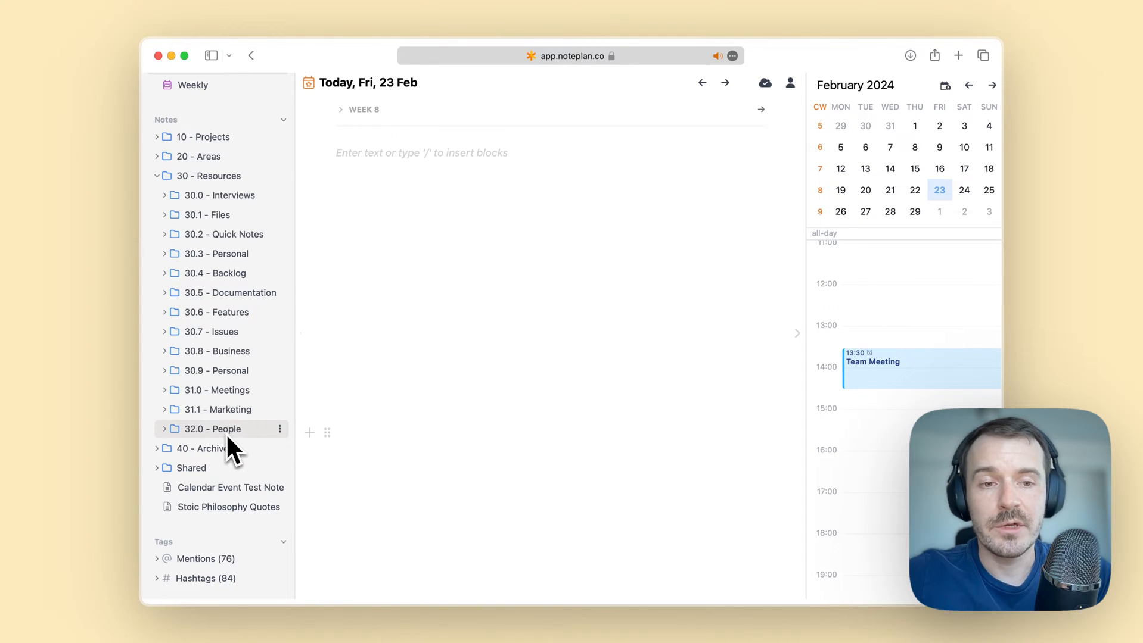
pyautogui.moveTo(245, 448)
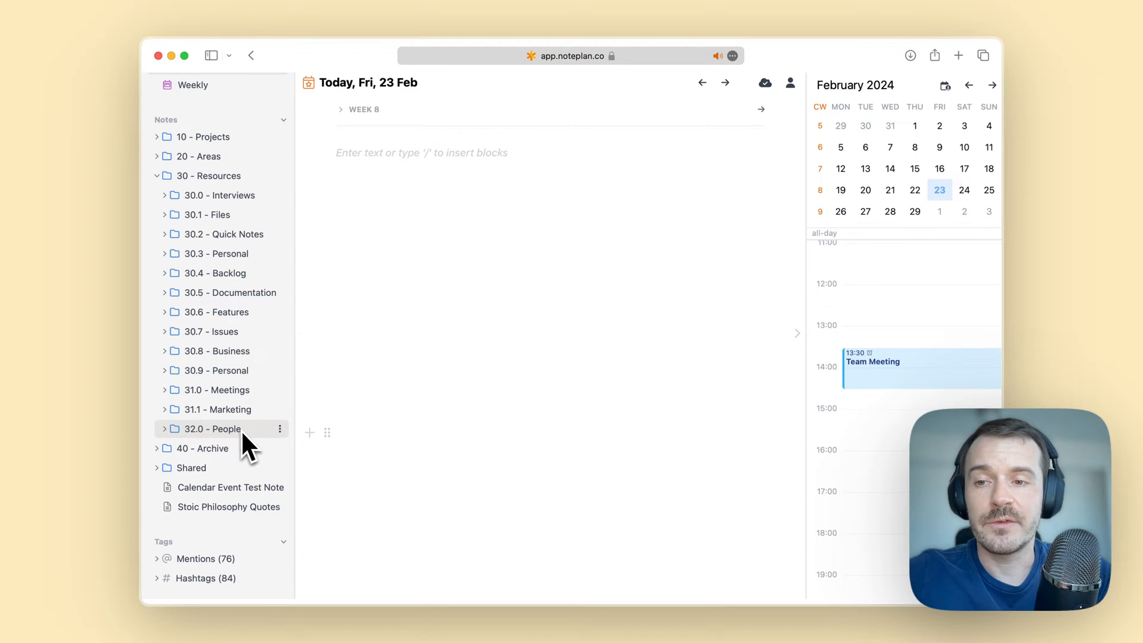
pyautogui.moveTo(241, 448)
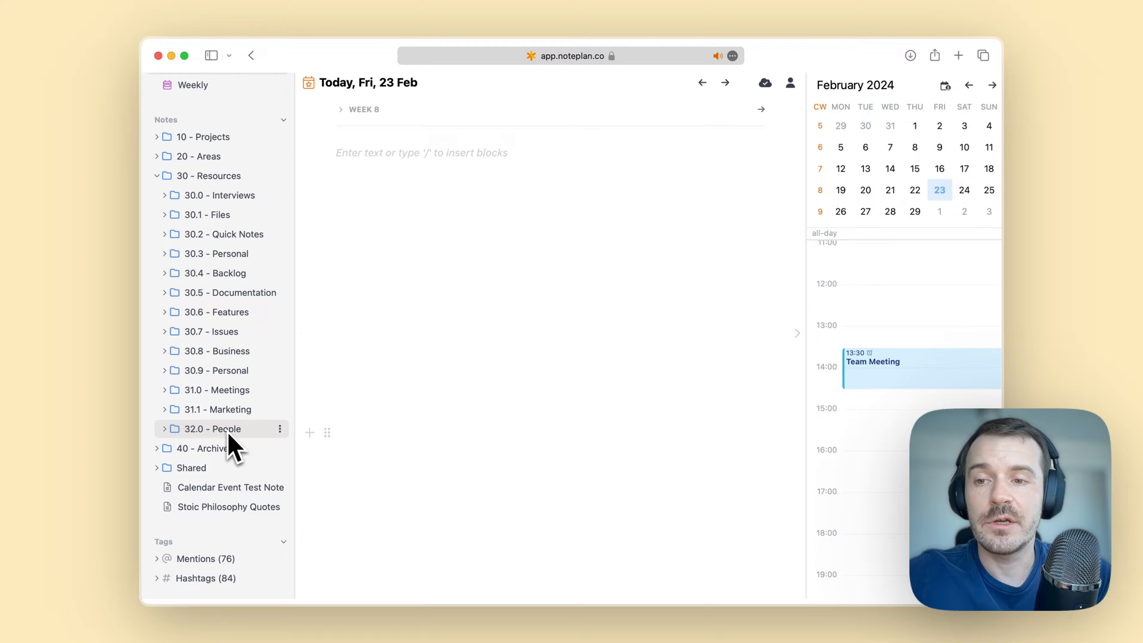
pyautogui.moveTo(223, 410)
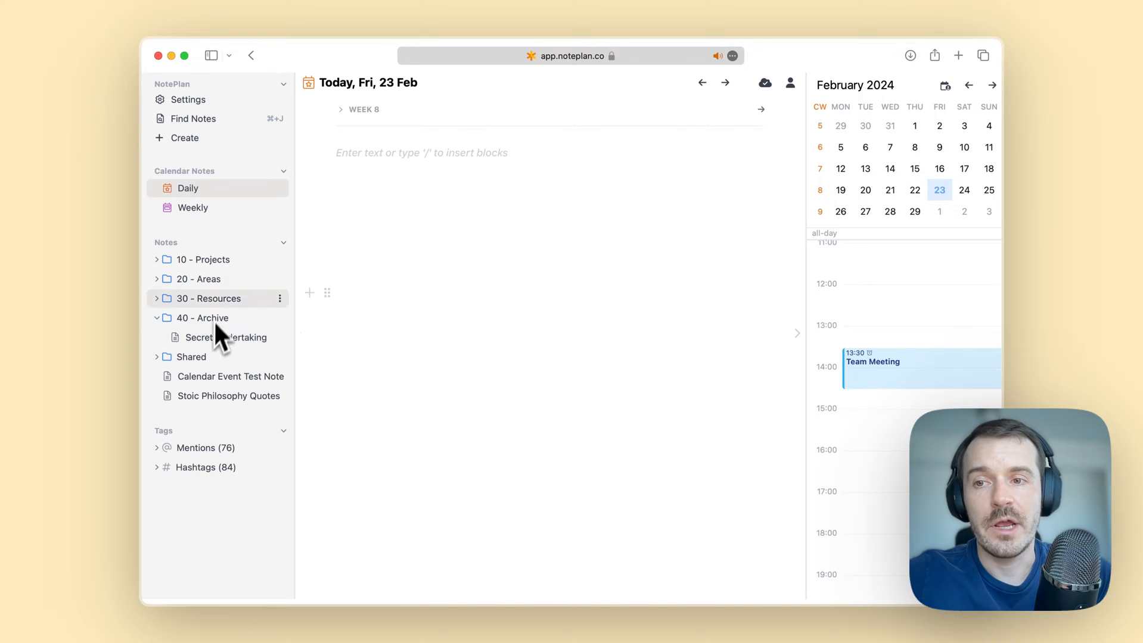
# Step: Collapse the 40 - Archive folder so all note folders are closed
pyautogui.click(157, 318)
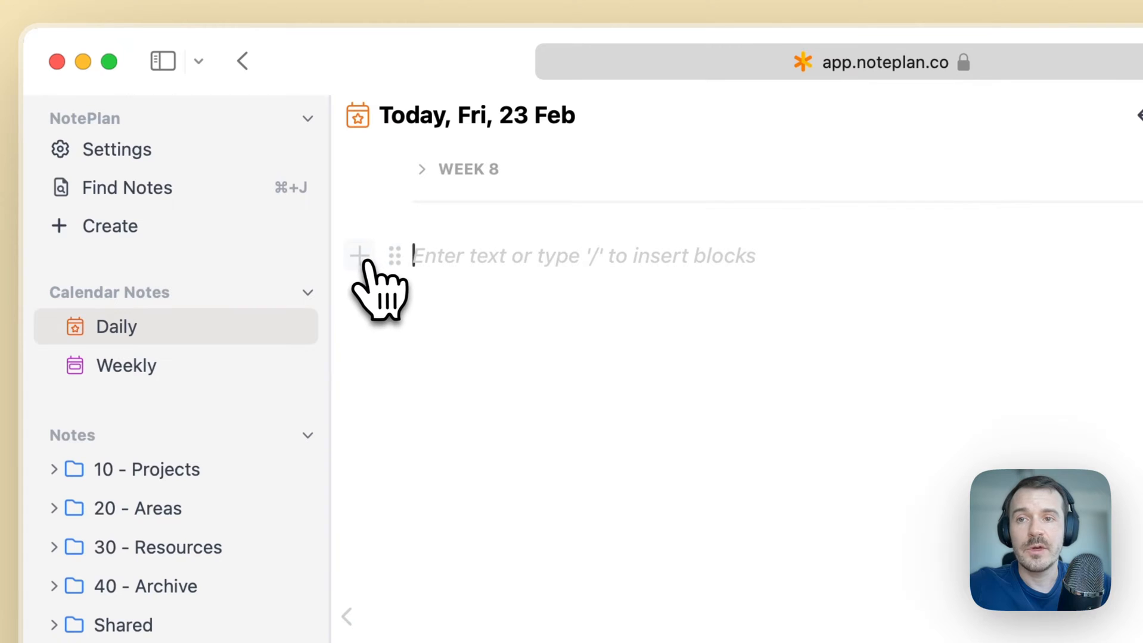
# Step: Add task 'This is a task', a 'Plain text' line and a bullet point nested under the task
pyautogui.click(357, 255)
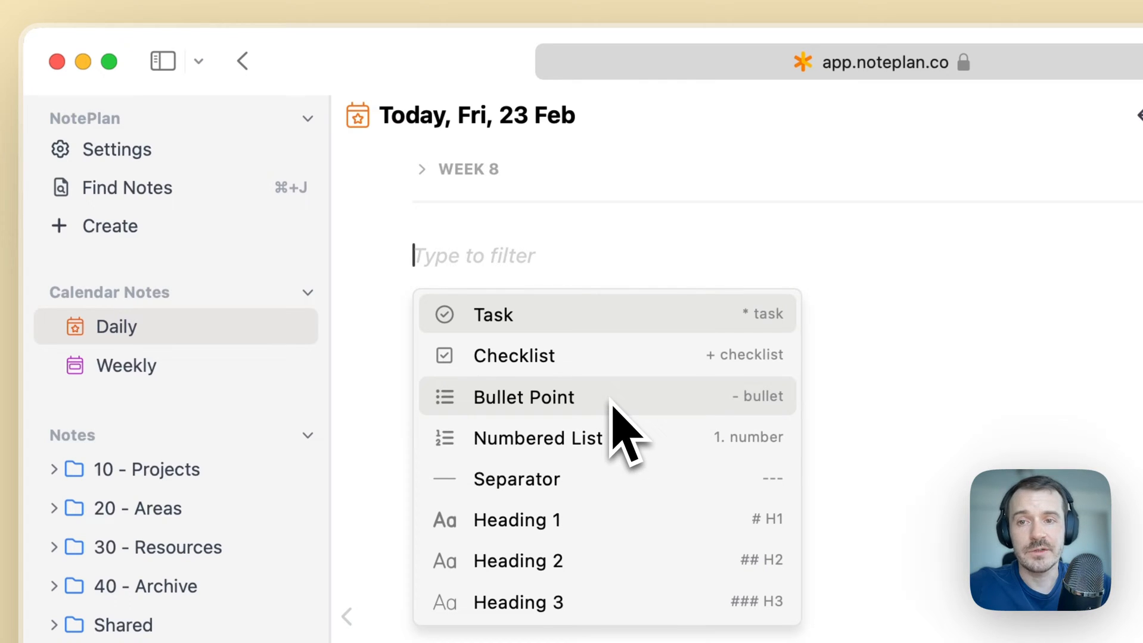
pyautogui.moveTo(751, 568)
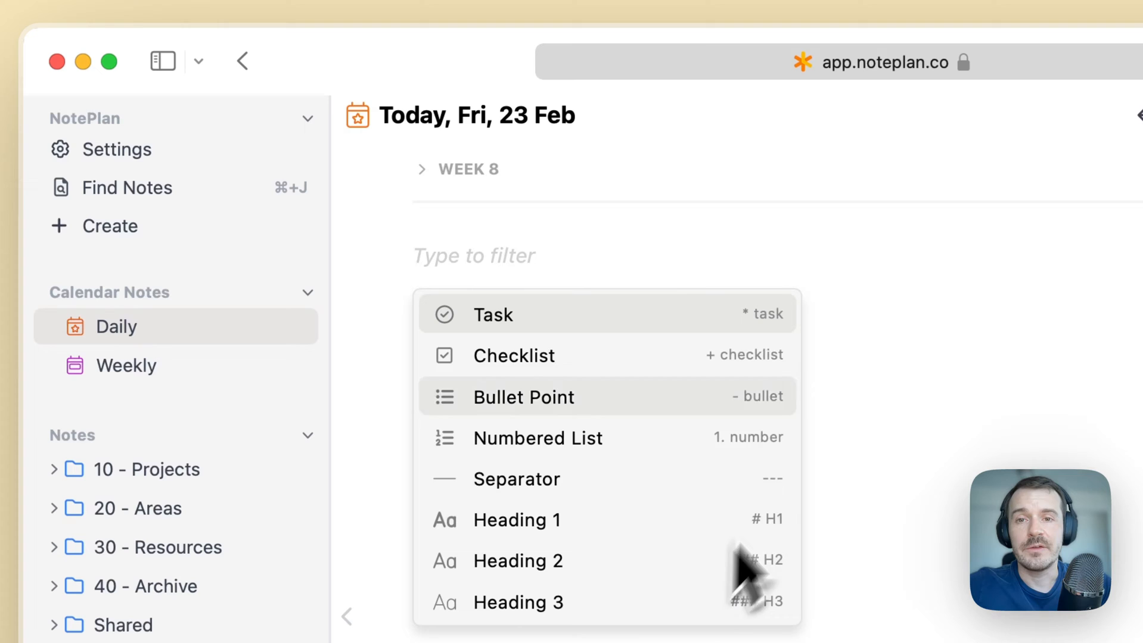
pyautogui.moveTo(710, 420)
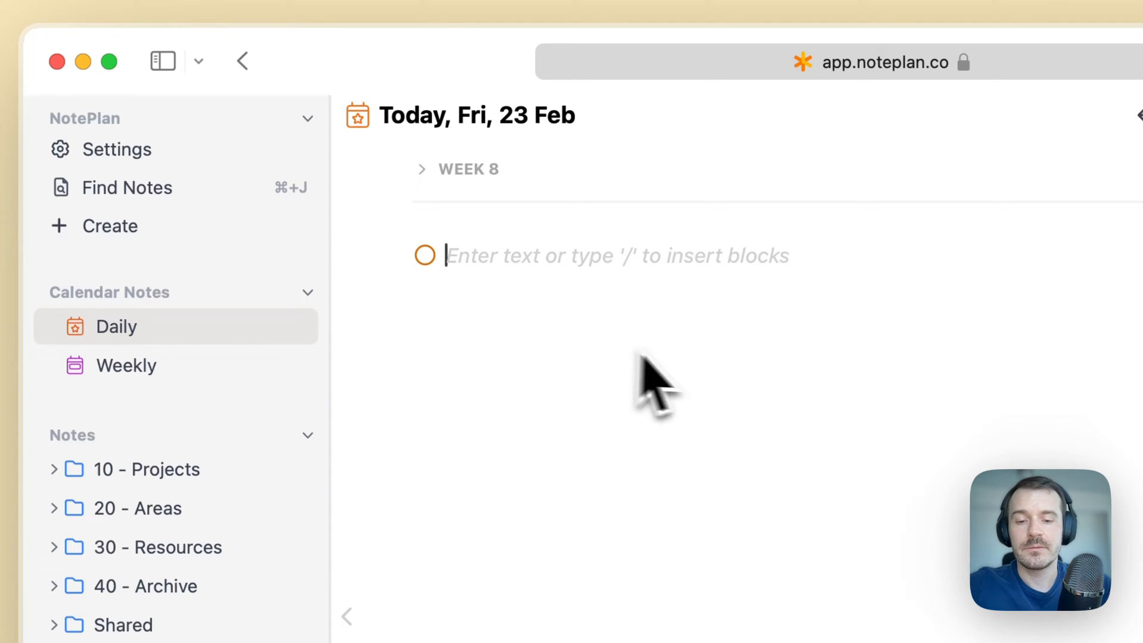
pyautogui.write('This is a task')
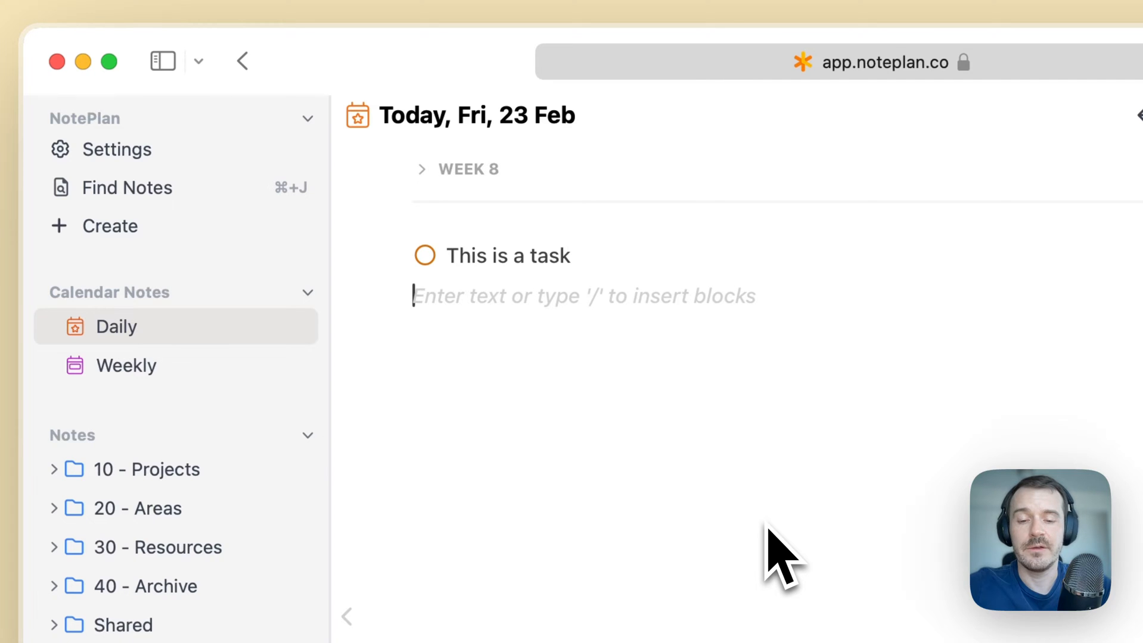
pyautogui.write('Plain text')
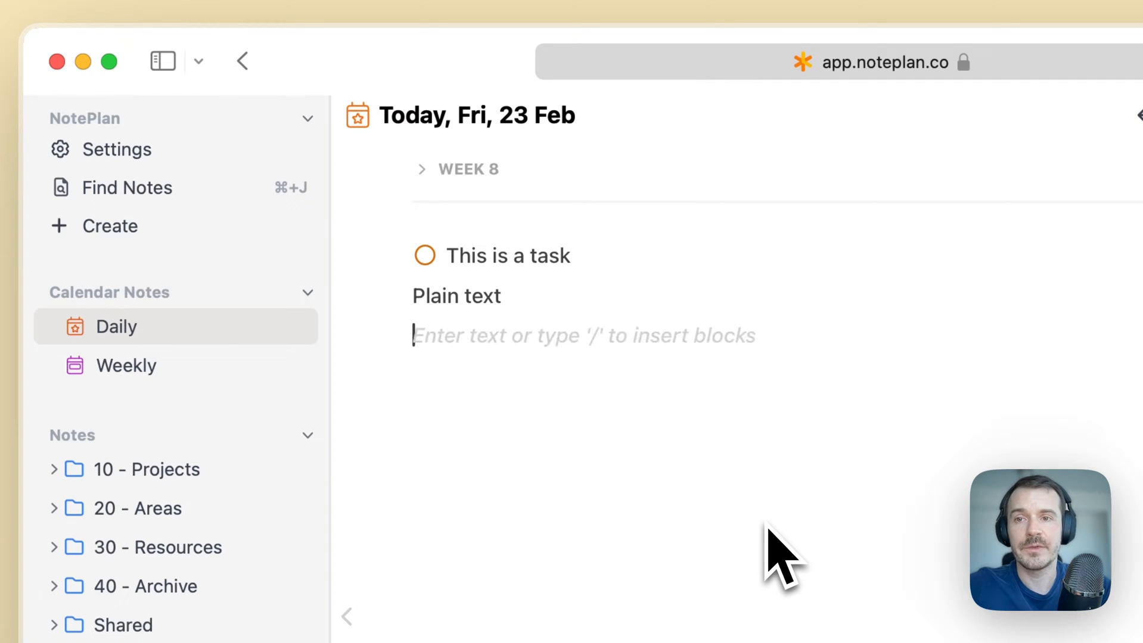
pyautogui.write('/')
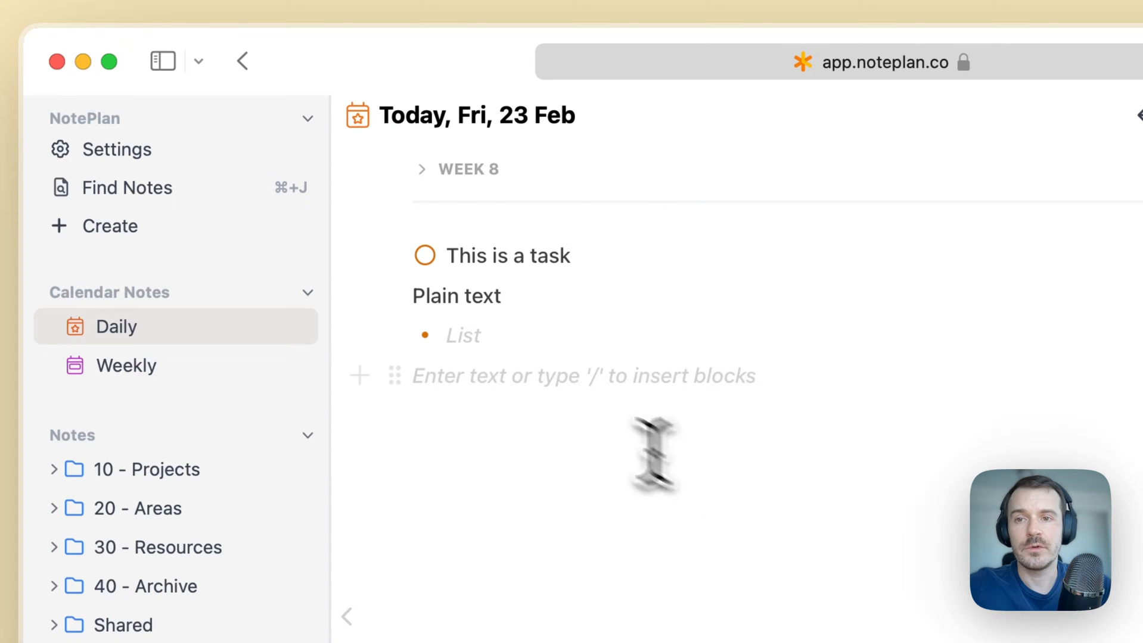
pyautogui.write('?b')
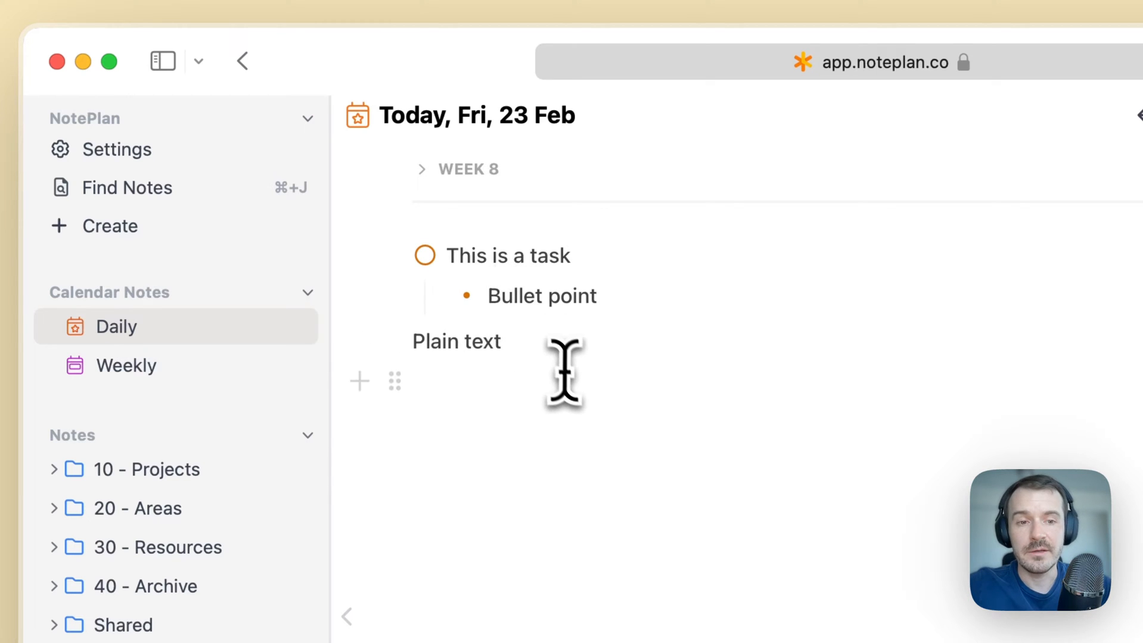
# Step: Add a 'Subtasks' checklist item on a new line under the bullet point
pyautogui.click(510, 296)
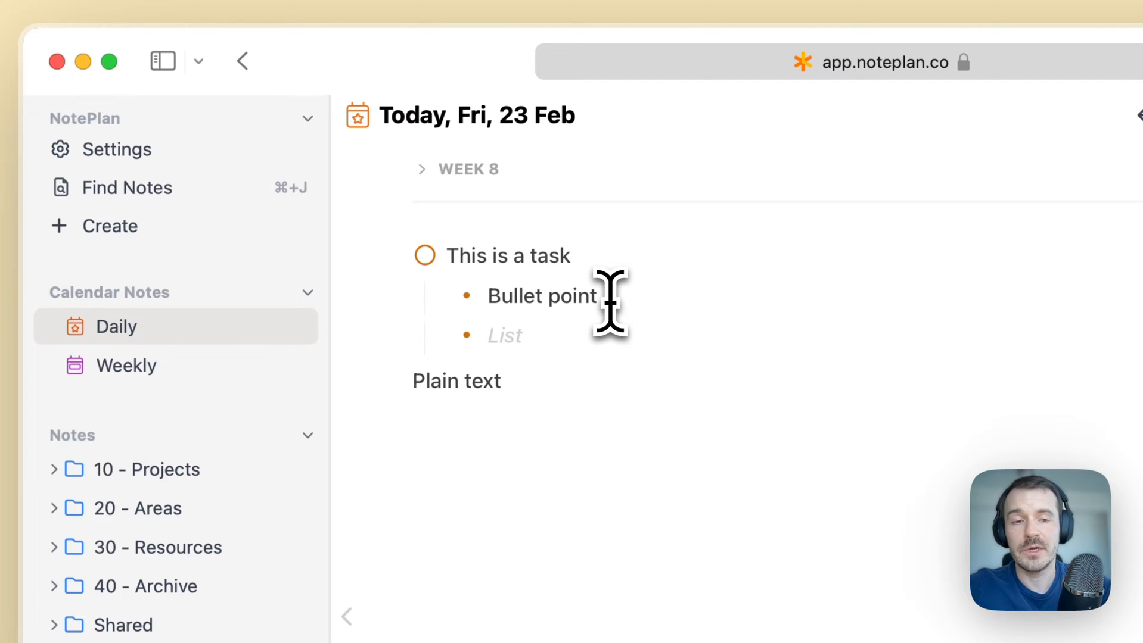
pyautogui.click(504, 336)
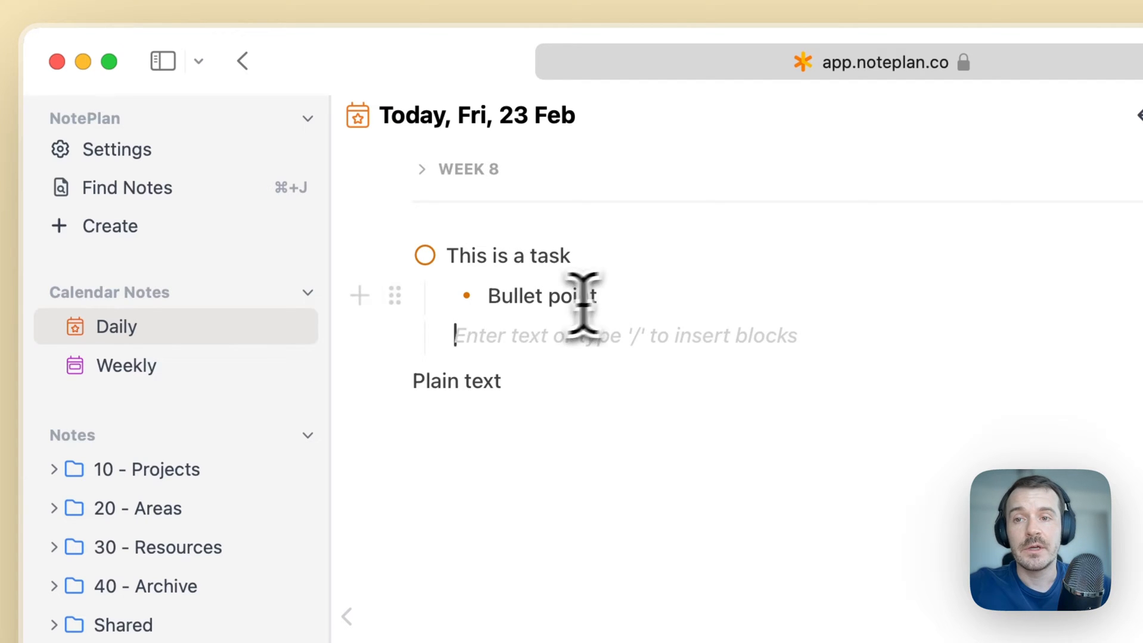
pyautogui.write('/')
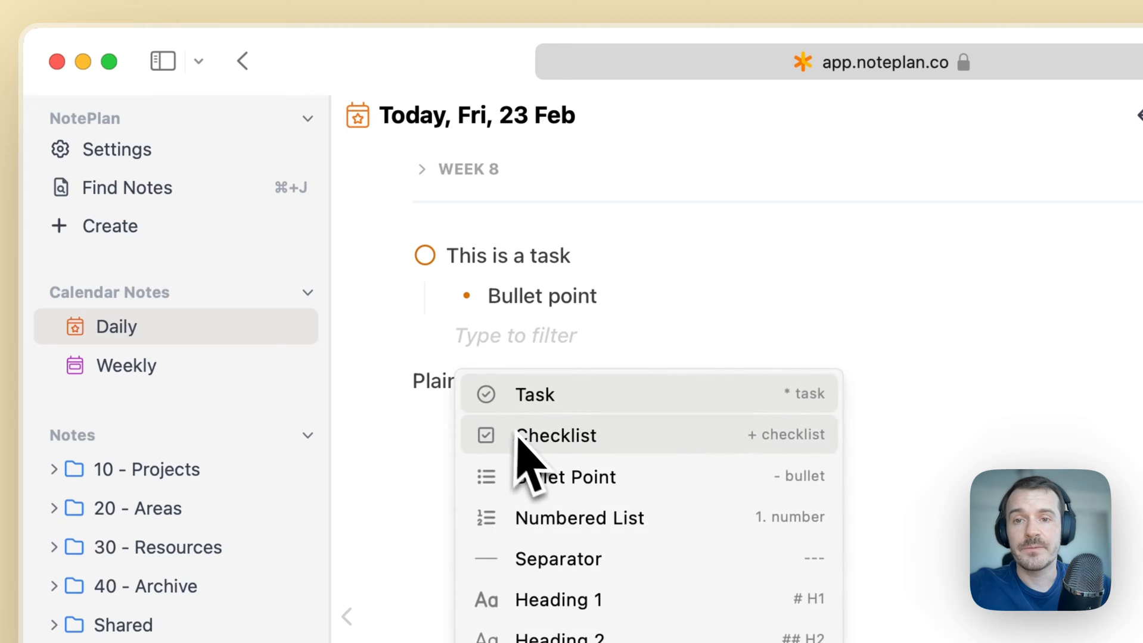
pyautogui.click(555, 434)
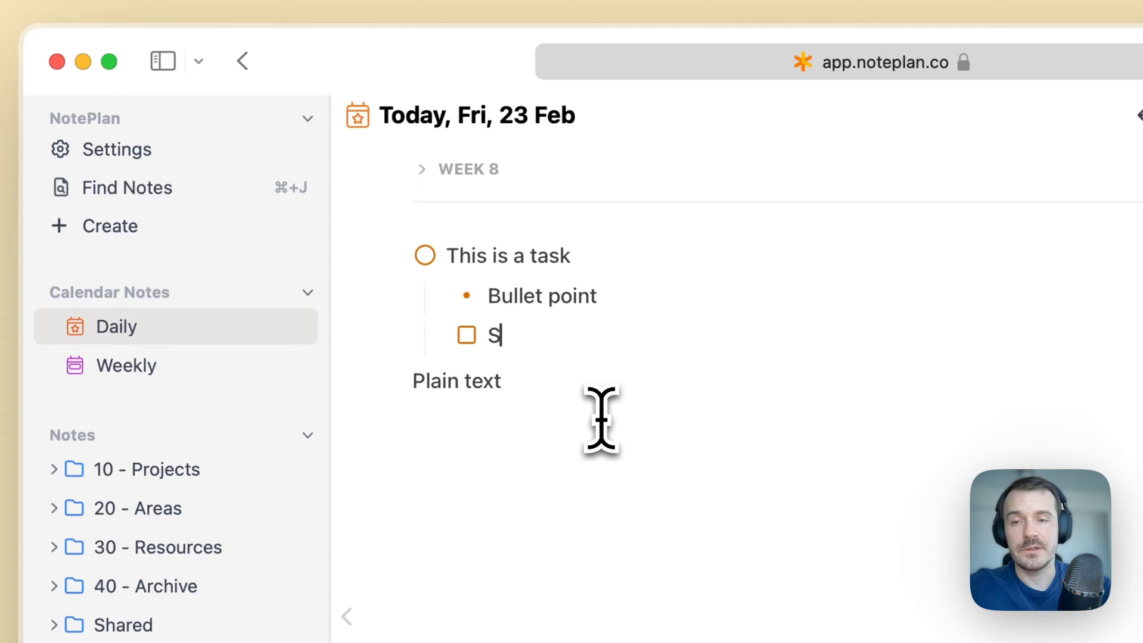
pyautogui.write('ubtasks')
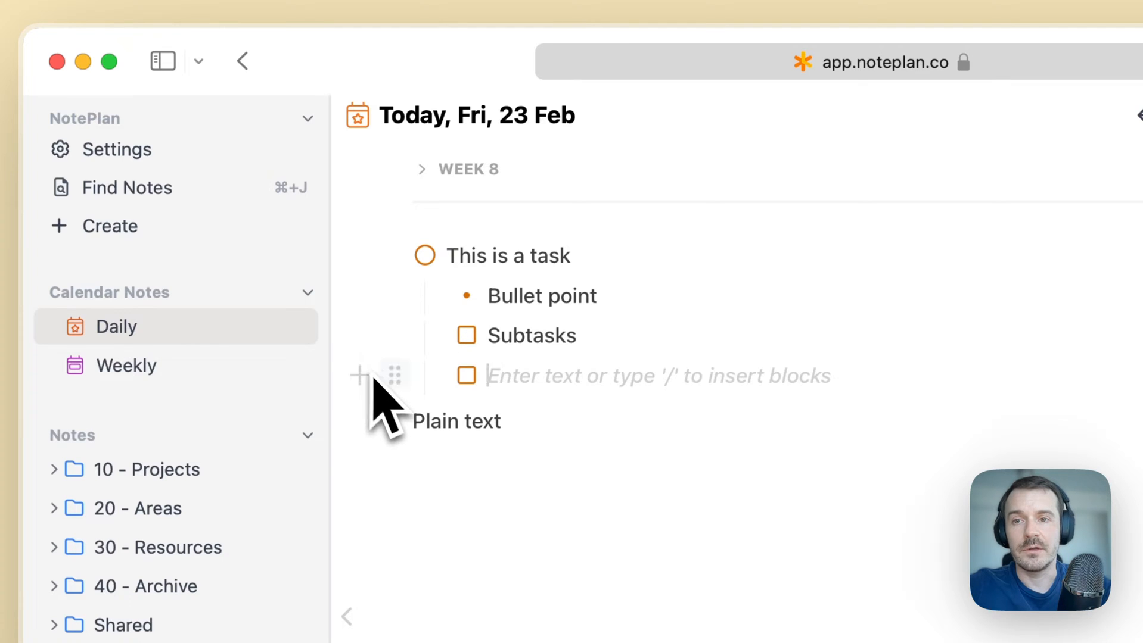
# Step: Add a 'Subtask' line via the block-type list, then clear the demo blocks
pyautogui.click(357, 375)
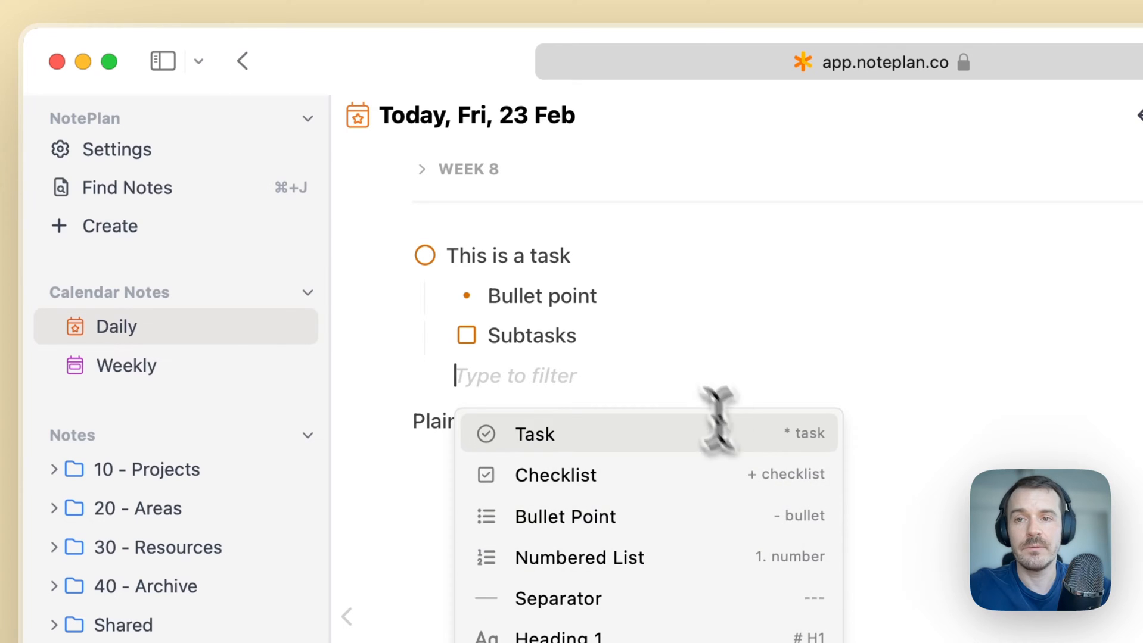
pyautogui.write('_')
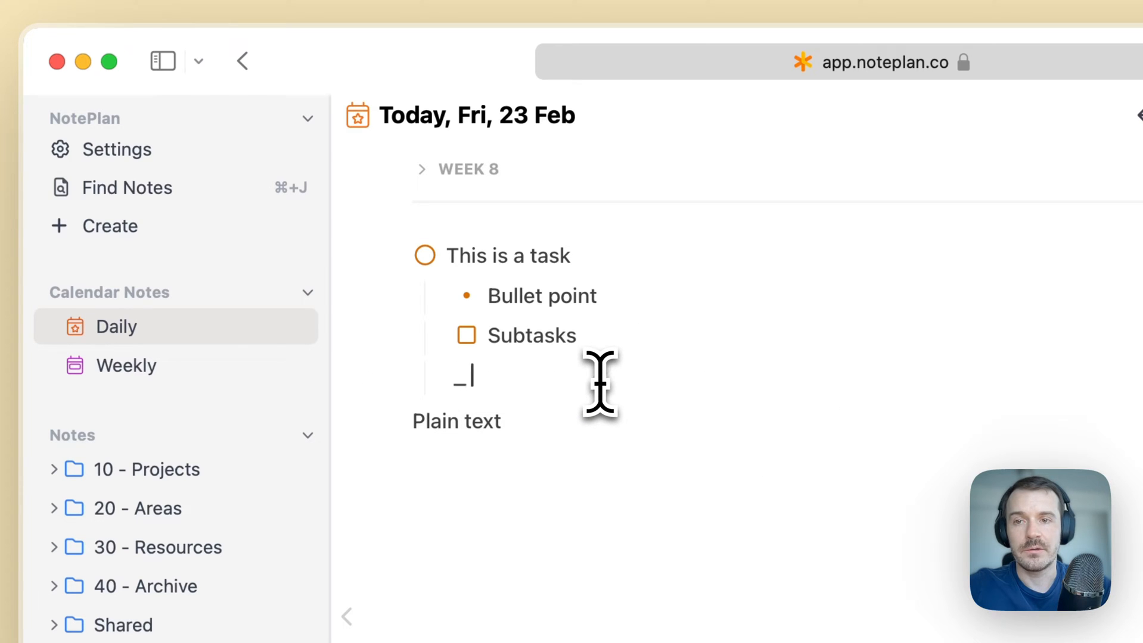
pyautogui.write('Subtask')
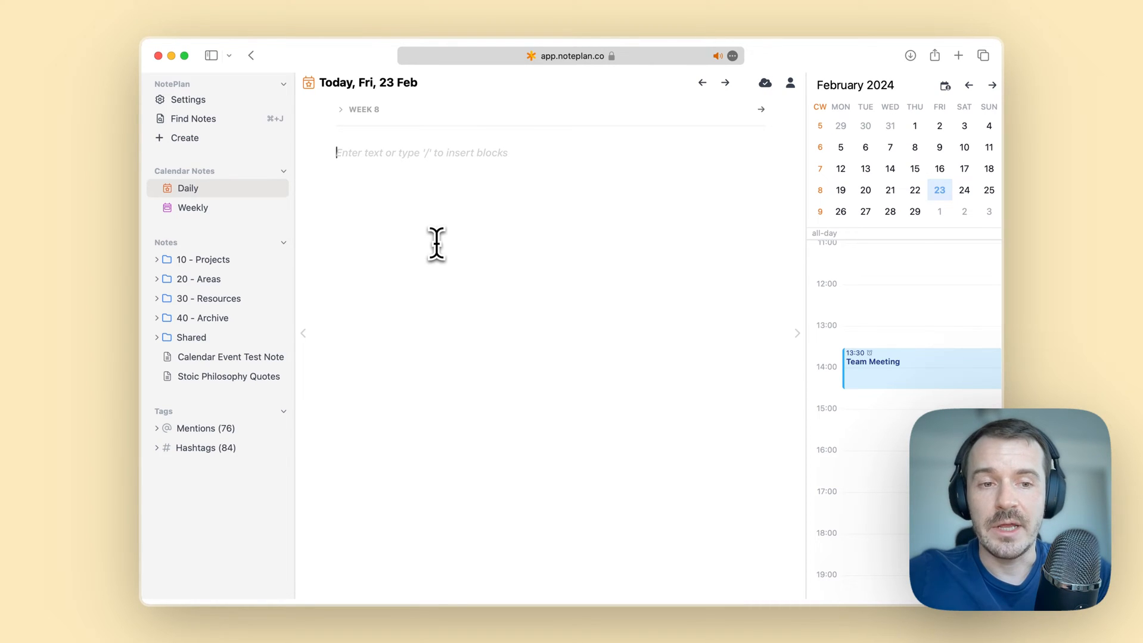
# Step: Write a Today's Plan heading and a quote about writing out what I need to do
pyautogui.write("Today's Plan")
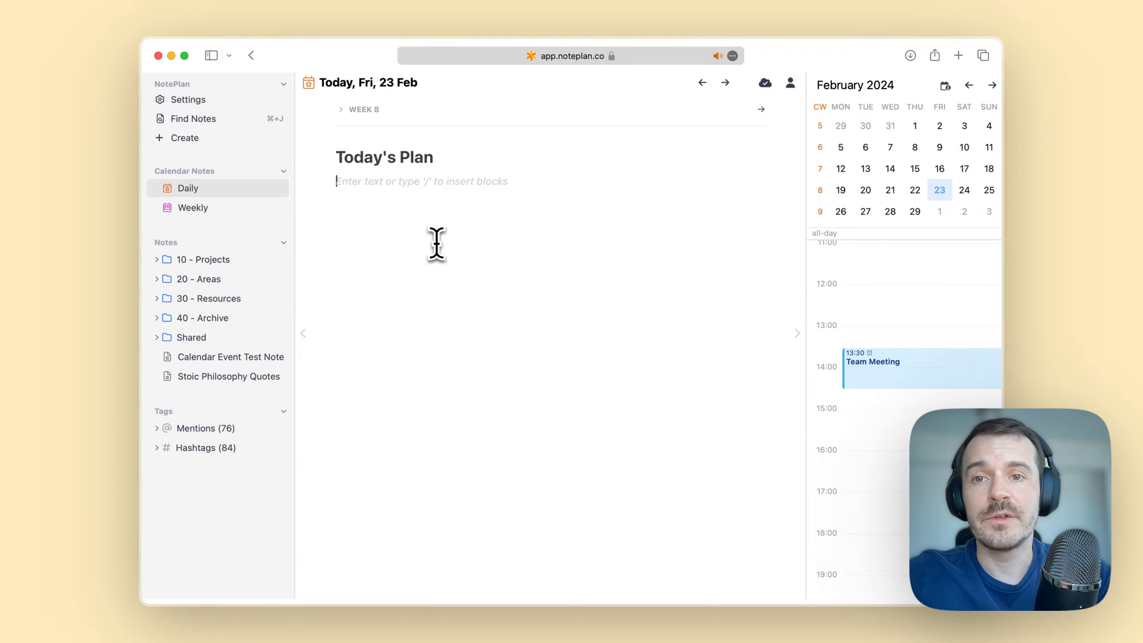
pyautogui.write('>')
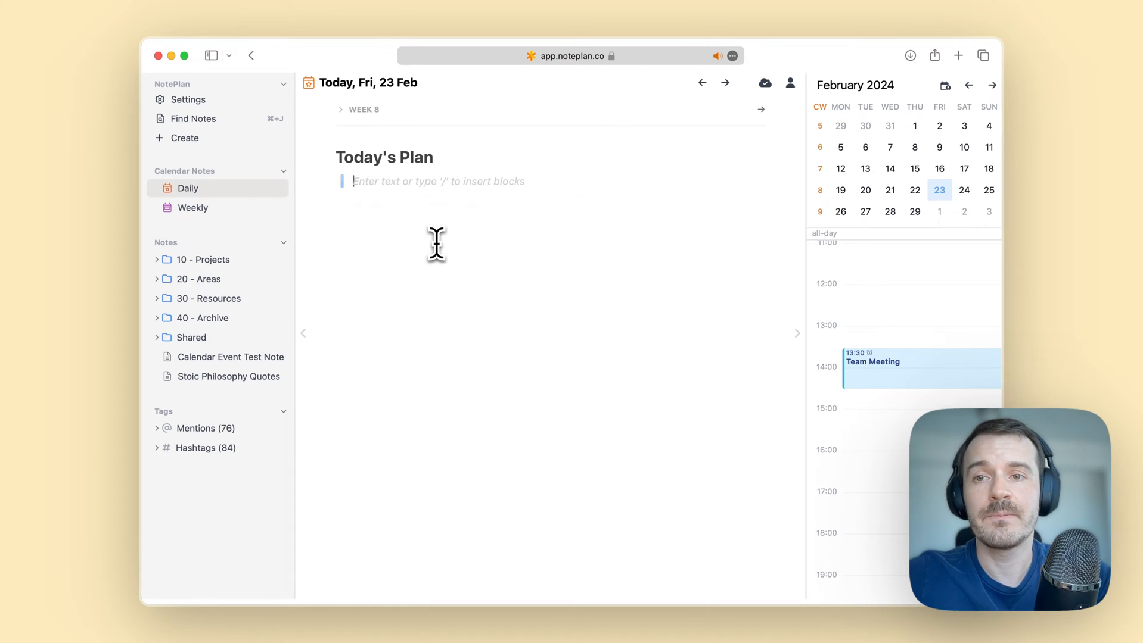
pyautogui.write('Write out my thoughts, w')
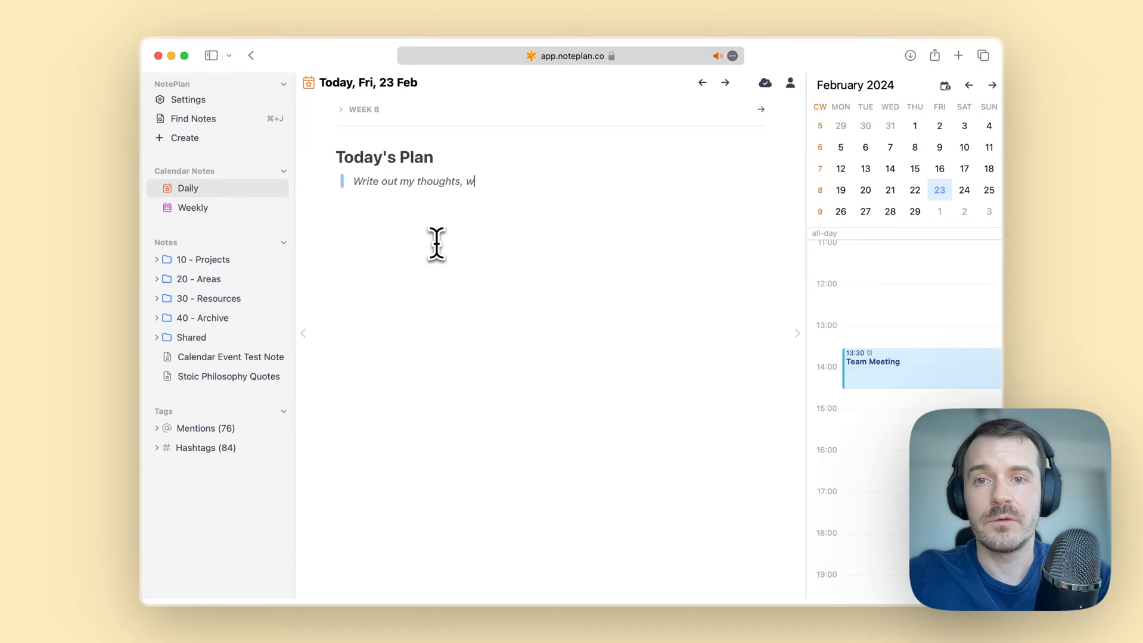
pyautogui.write('hat I need to do')
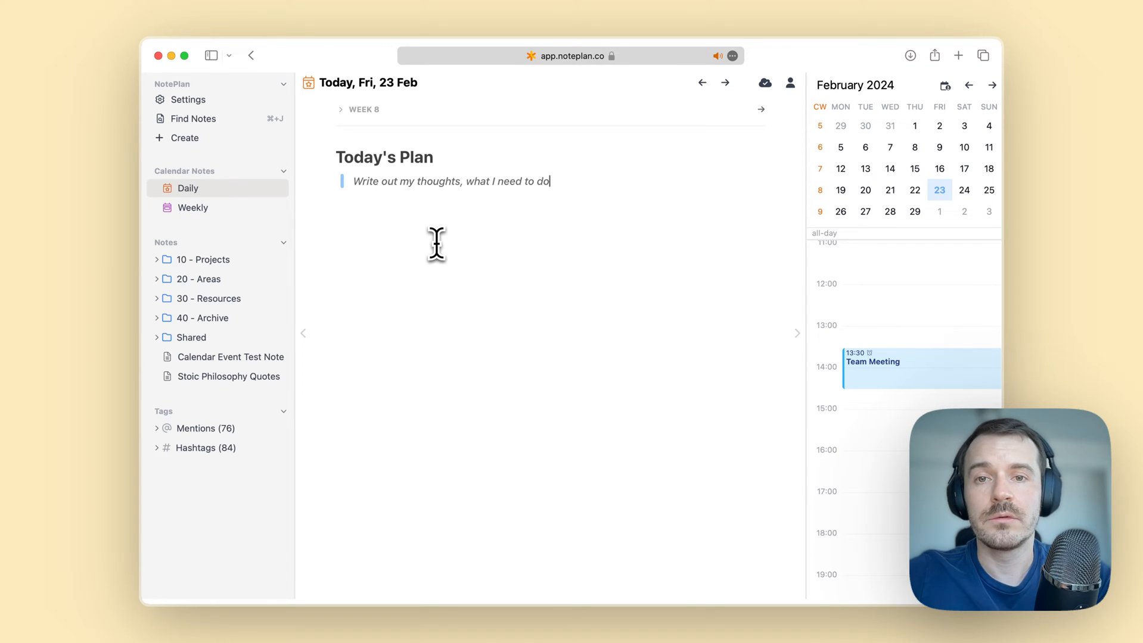
pyautogui.press('enter')
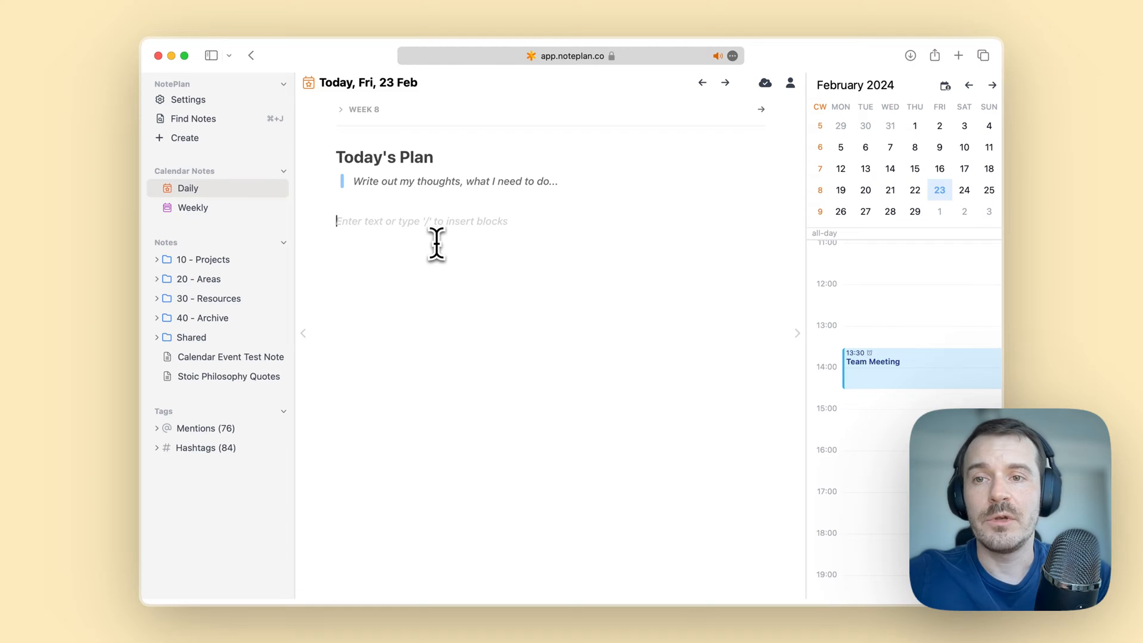
# Step: Add checklist items 'Reply to emails' and 'Development' under the plan
pyautogui.write('+')
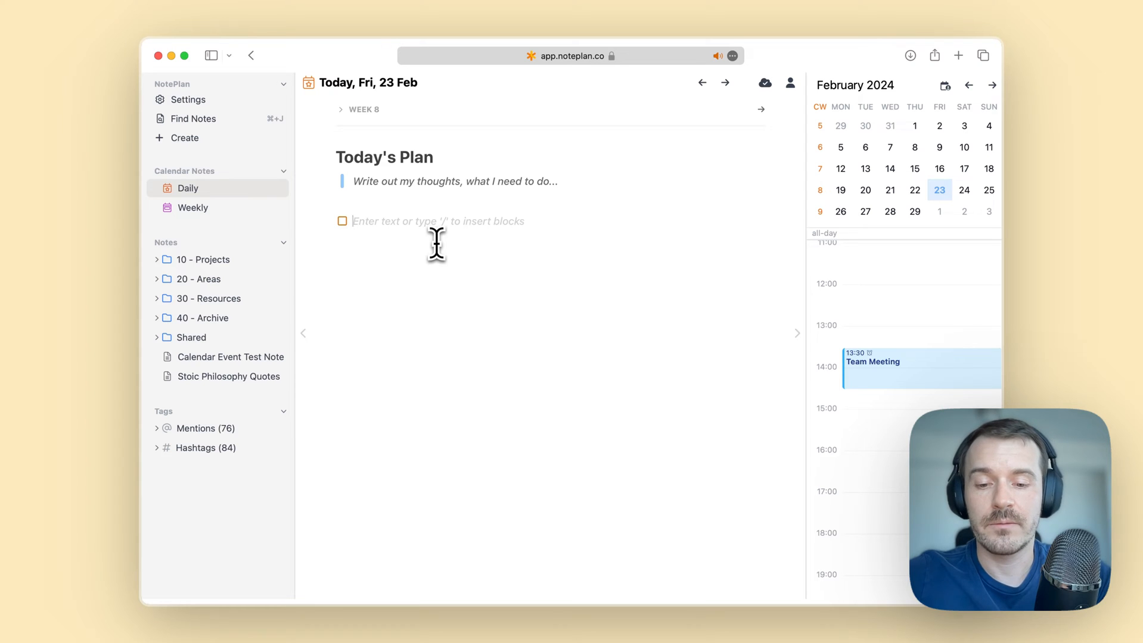
pyautogui.write('Reply to emails')
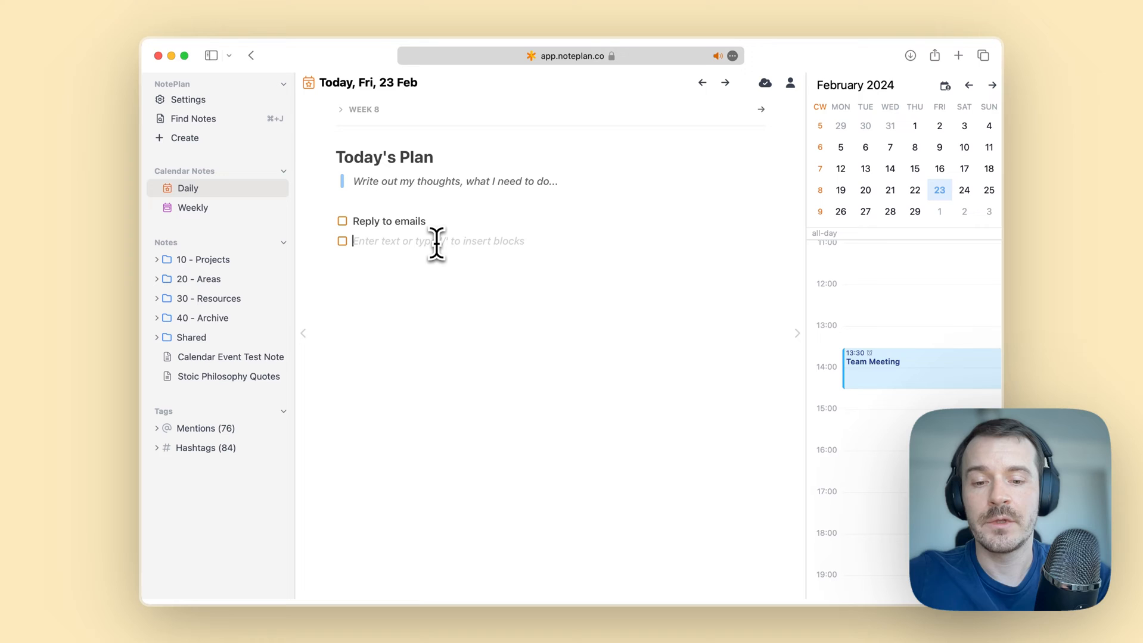
pyautogui.write('Development')
pyautogui.write('11:00 - 13:00 Marketing')
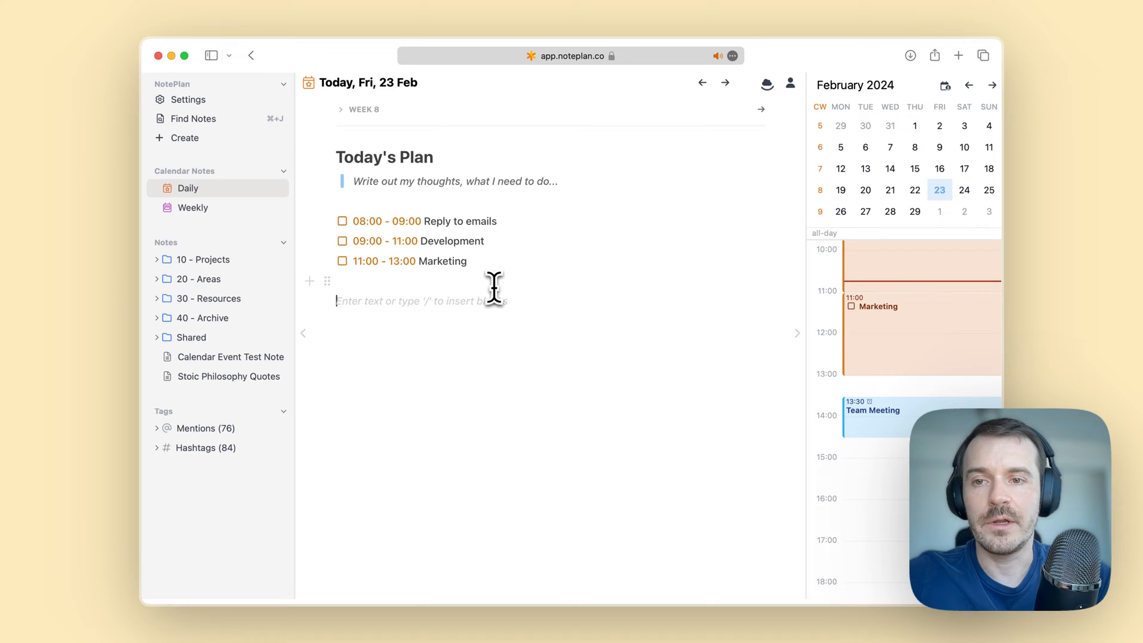
# Step: Add a Work heading with tasks 'Fix bug' and 'Reply'
pyautogui.write('Work')
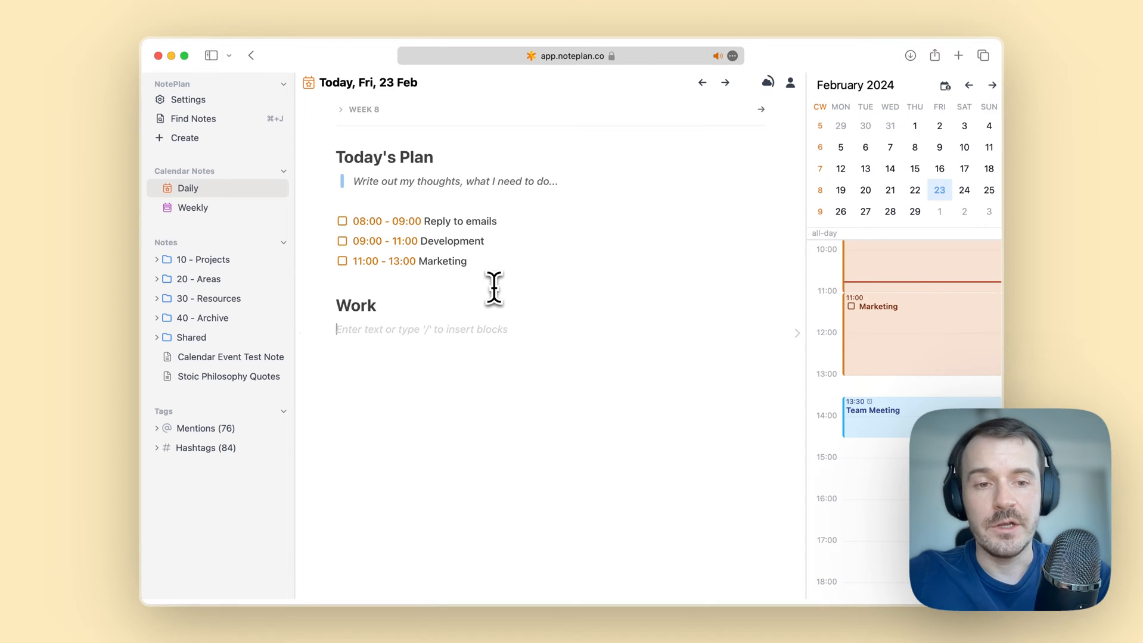
pyautogui.click(421, 329)
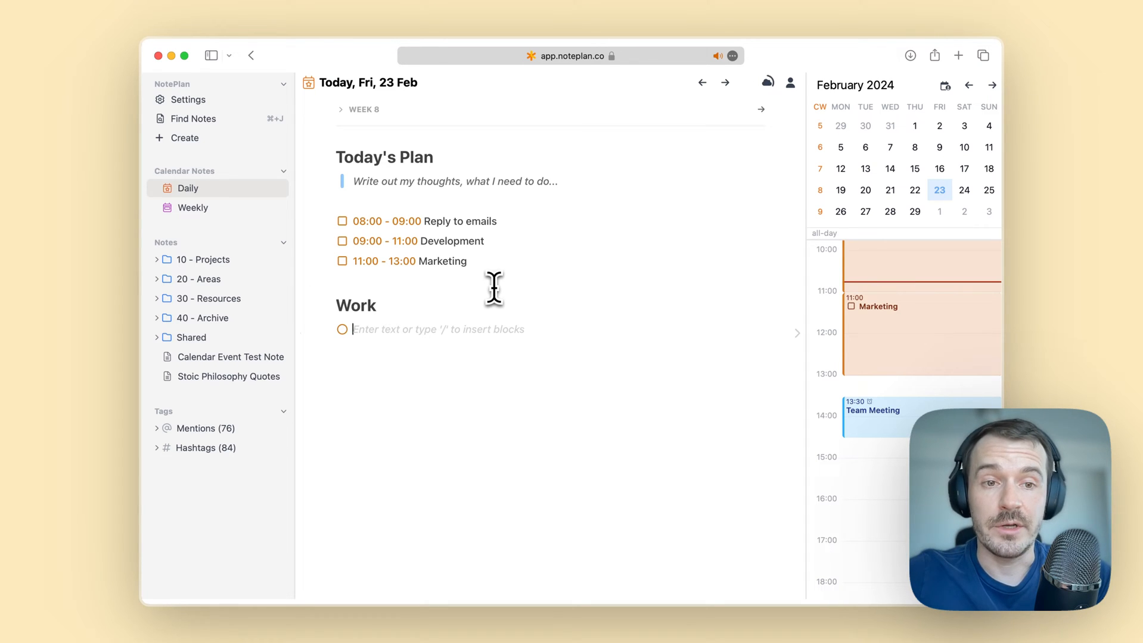
pyautogui.write('Fix bugs xyz')
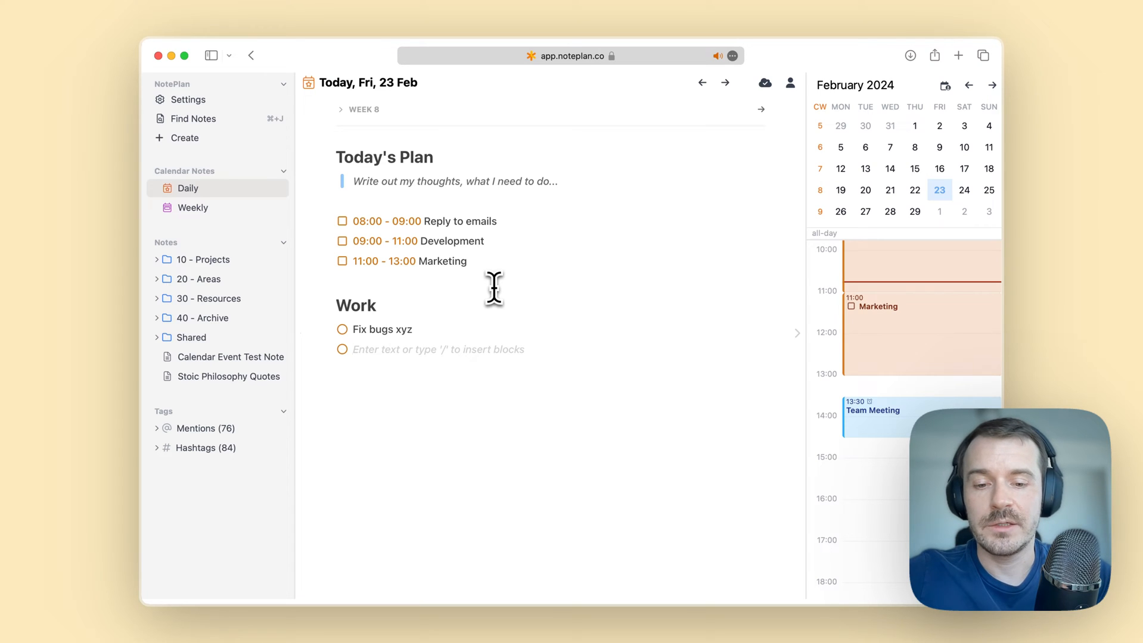
pyautogui.write('Review and write co')
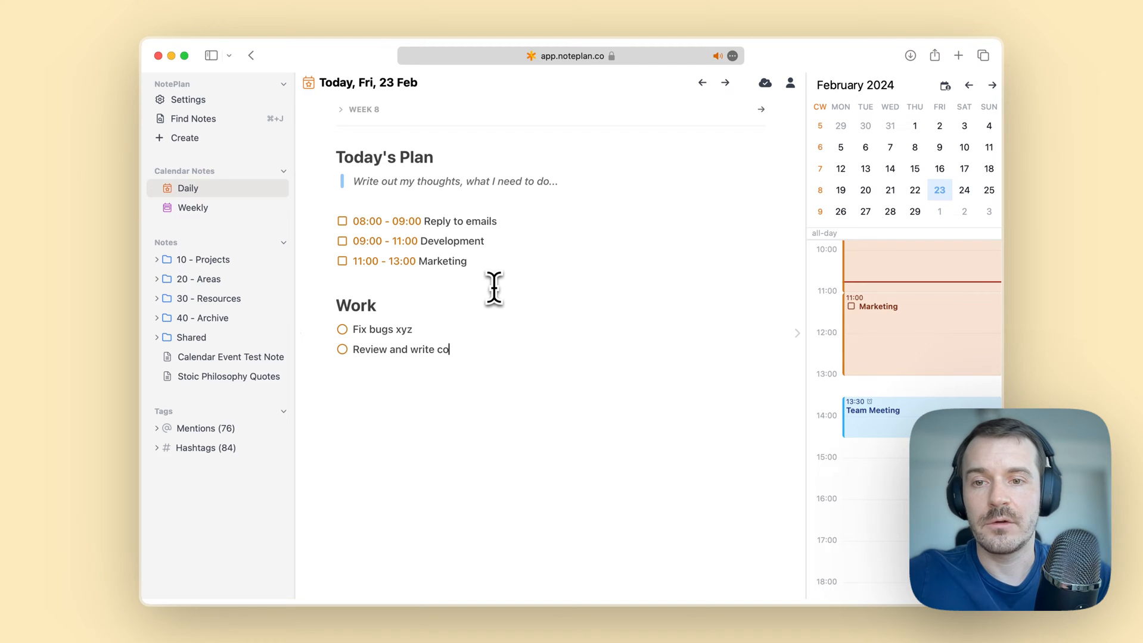
pyautogui.write('py')
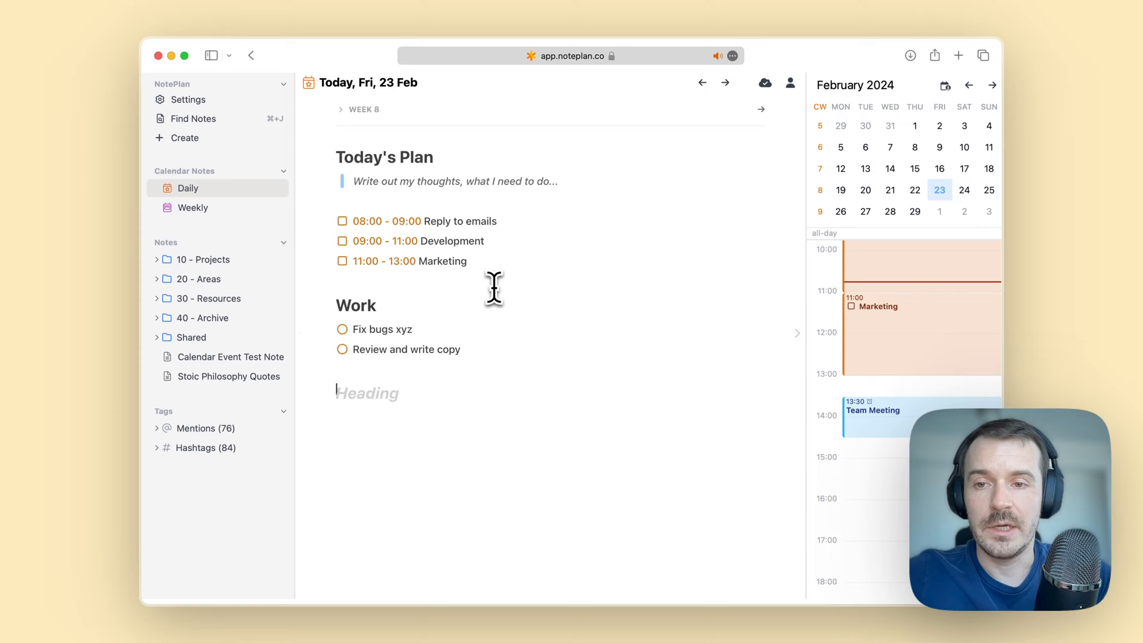
# Step: Add a Journal heading with journal bullet lines
pyautogui.write('Journal')
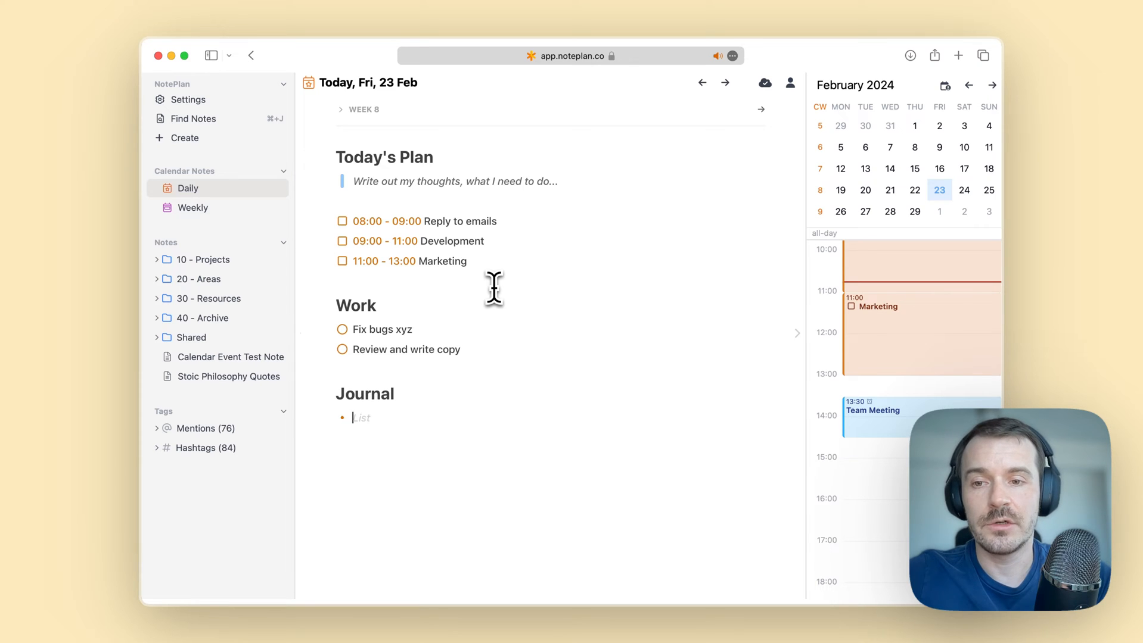
pyautogui.write('journal')
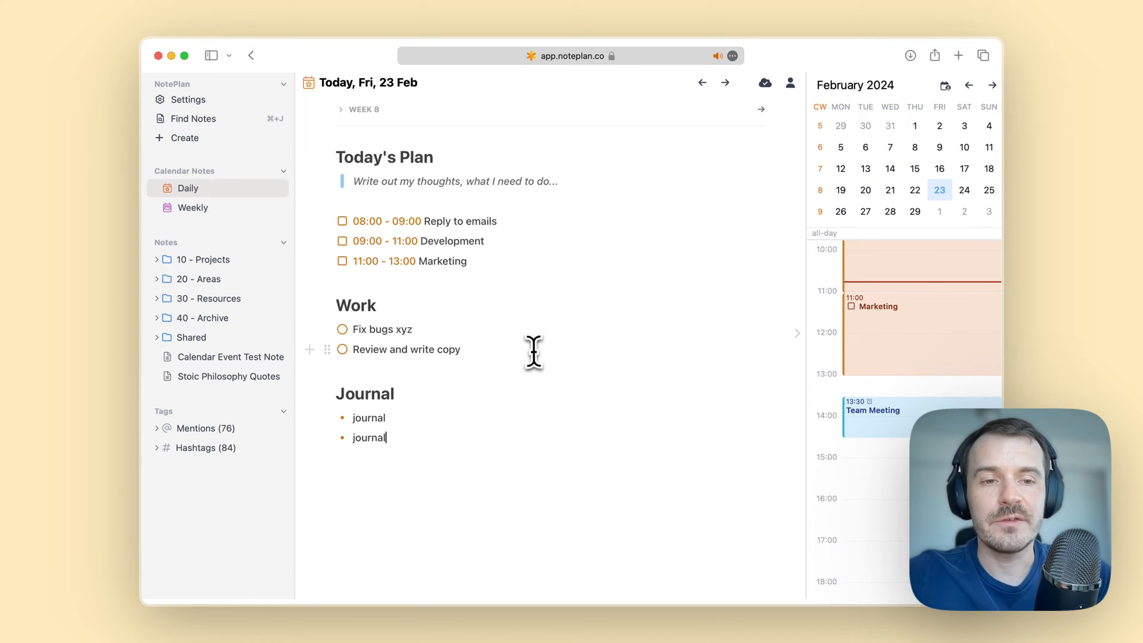
pyautogui.moveTo(561, 435)
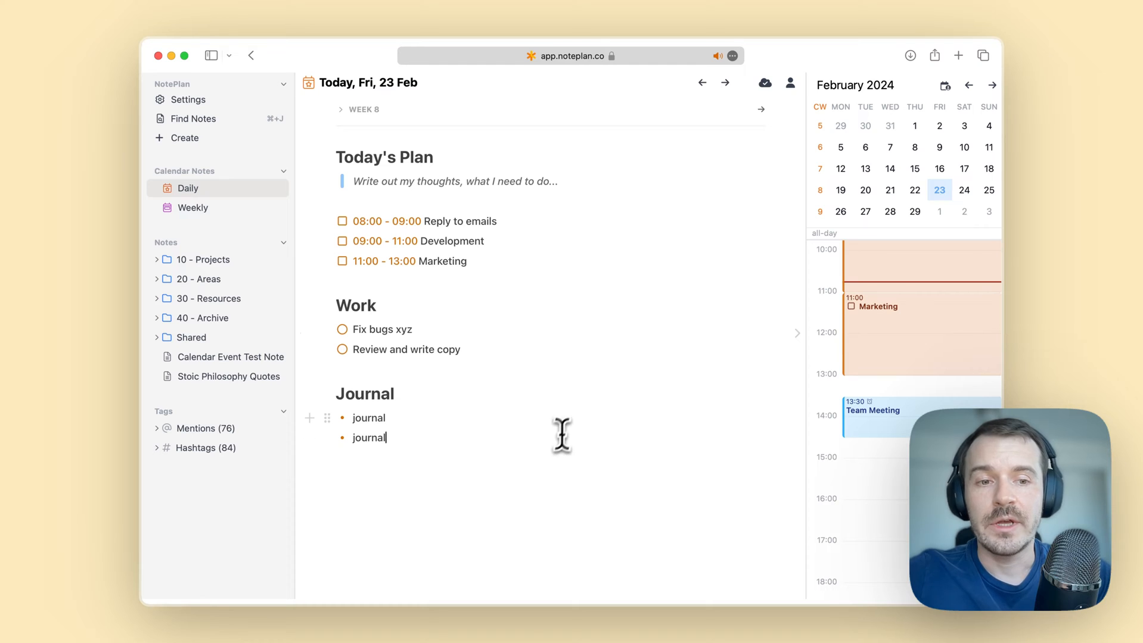
pyautogui.moveTo(572, 423)
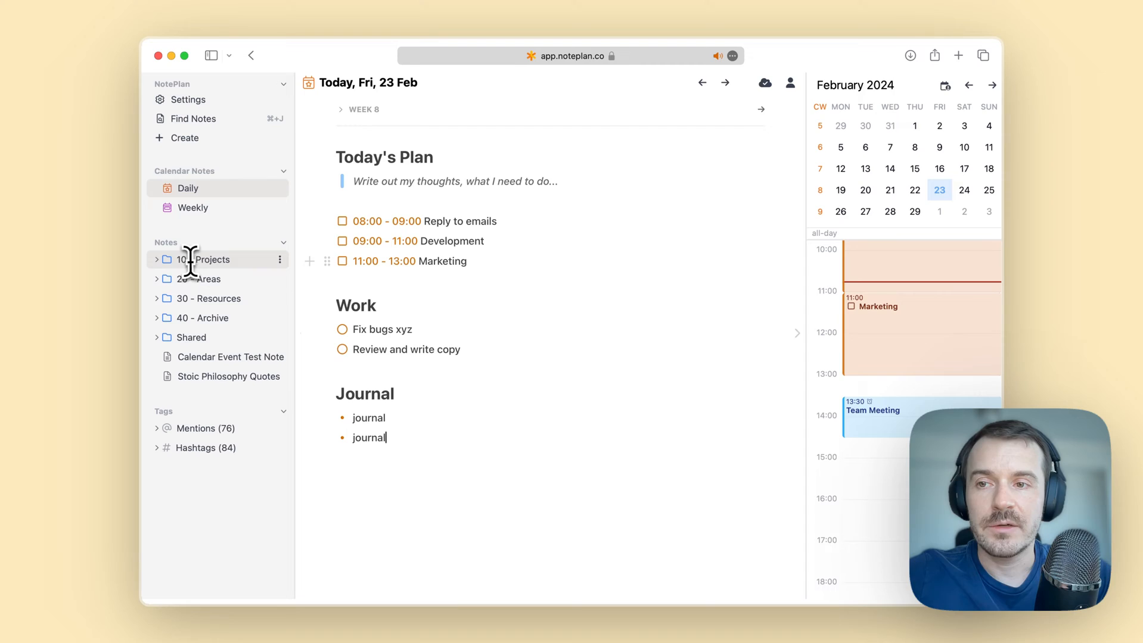
# Step: Create a new empty note inside the 10 - Projects folder
pyautogui.click(185, 138)
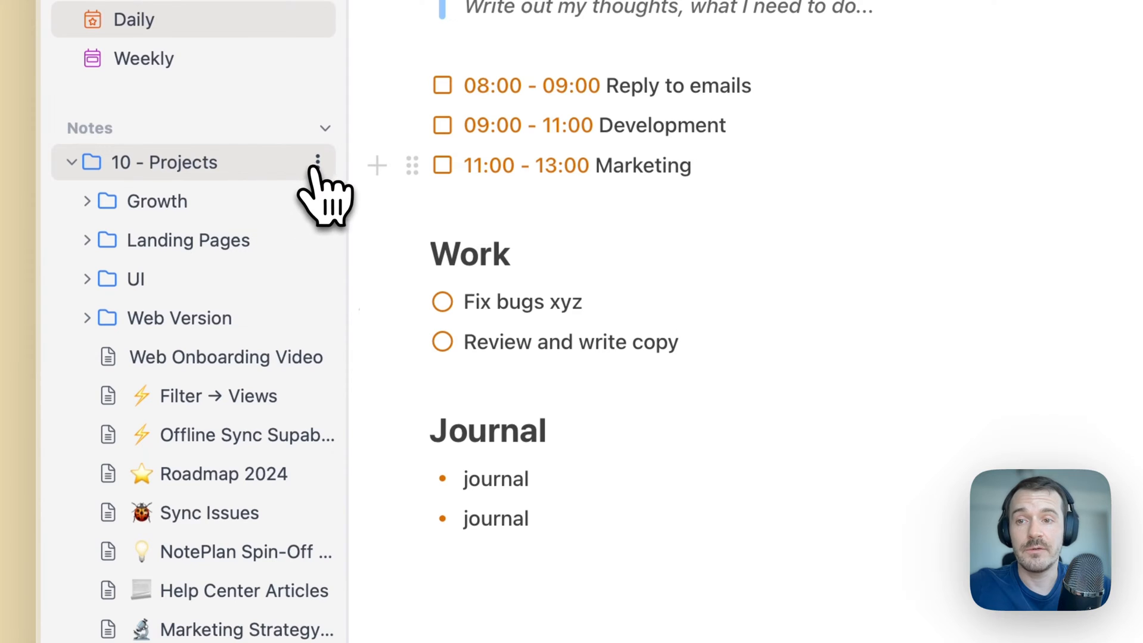
pyautogui.click(315, 162)
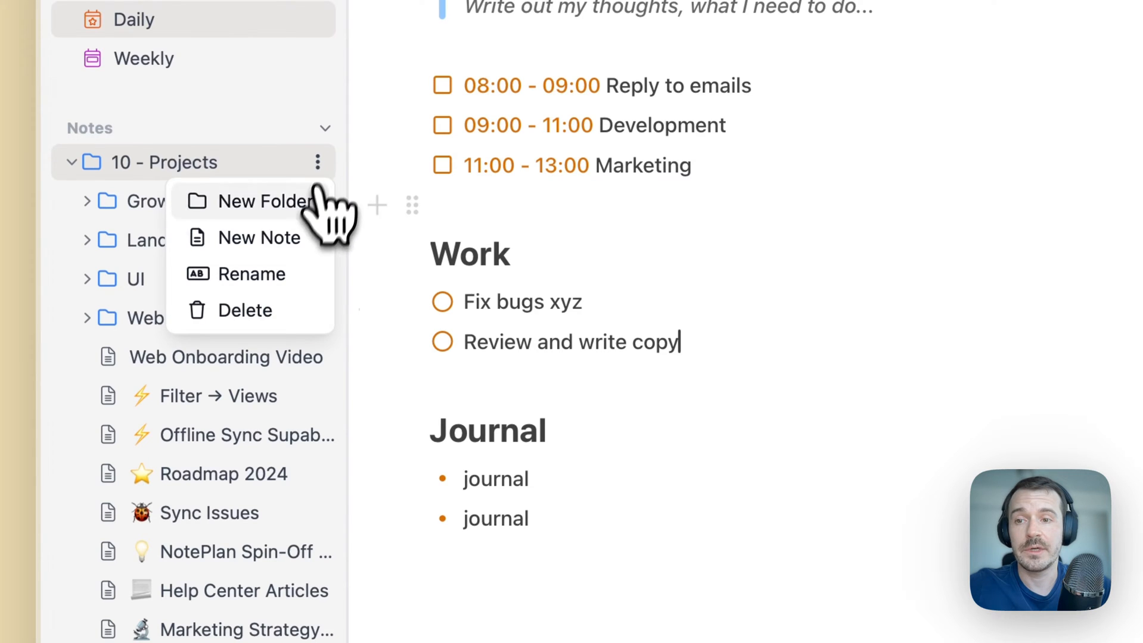
pyautogui.click(261, 237)
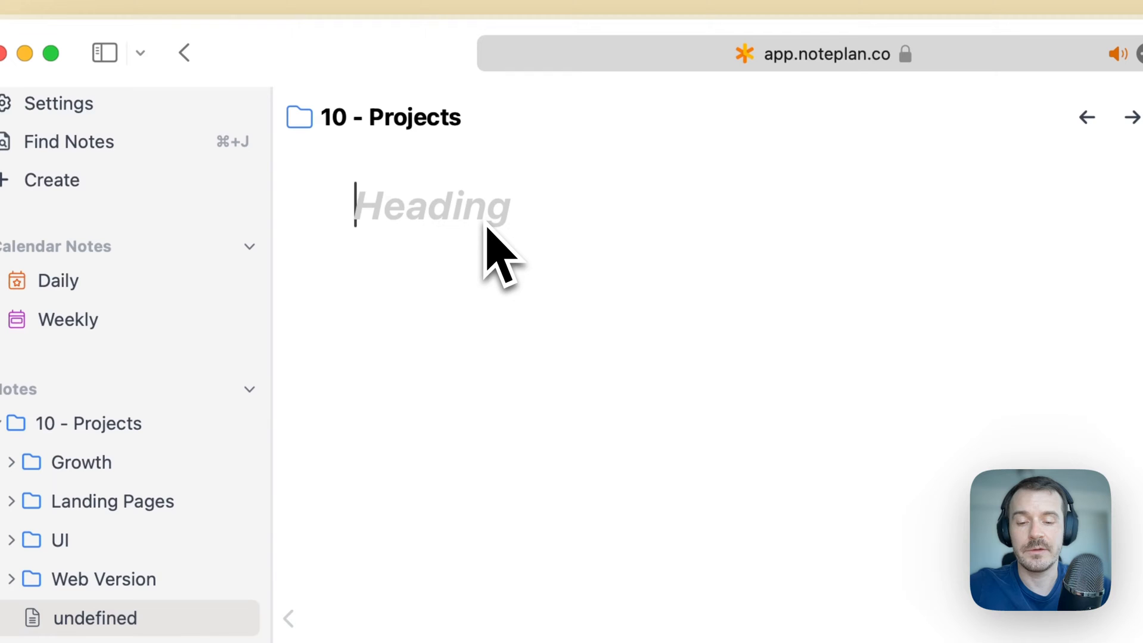
# Step: Title the note Video Project with a Goal line, Some task and Another task
pyautogui.write('Video Project')
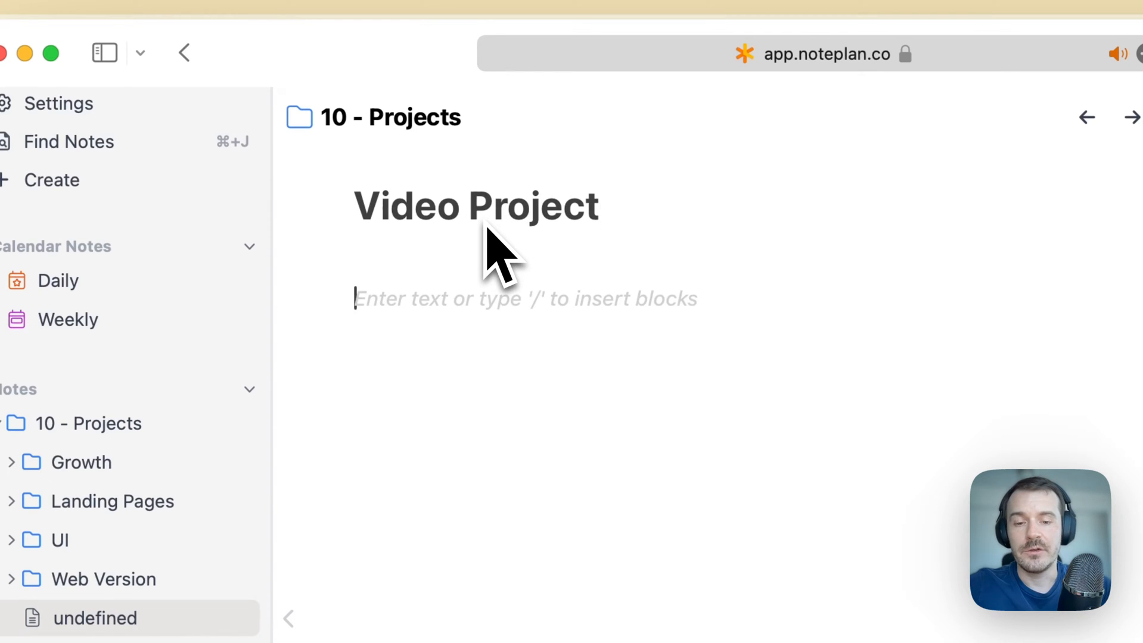
pyautogui.write('-G')
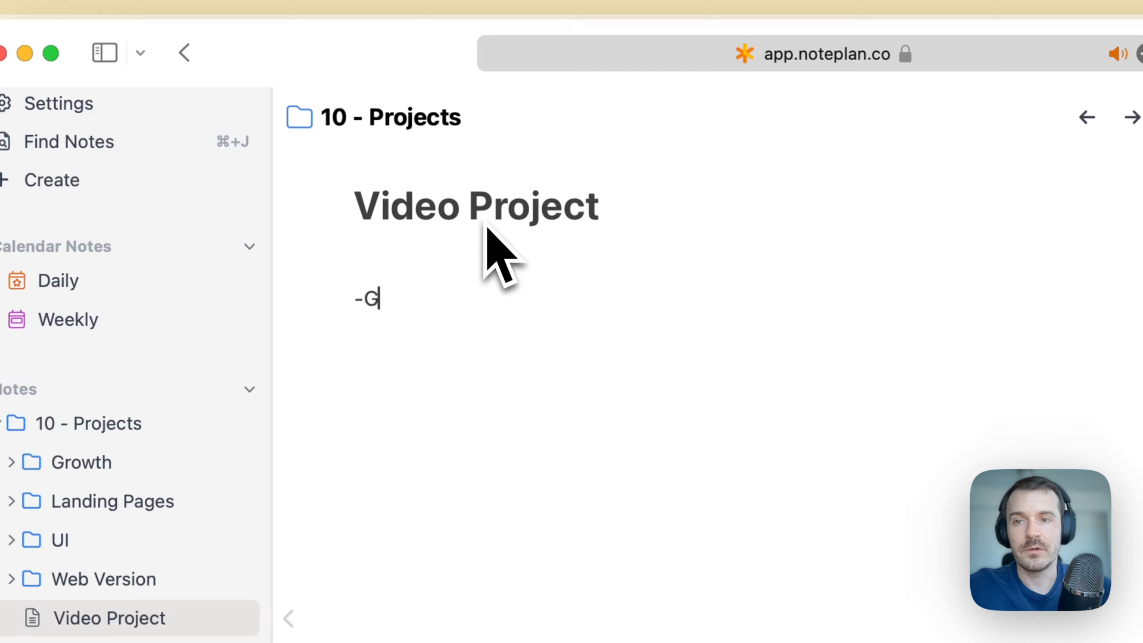
pyautogui.write('oal: This is the goal')
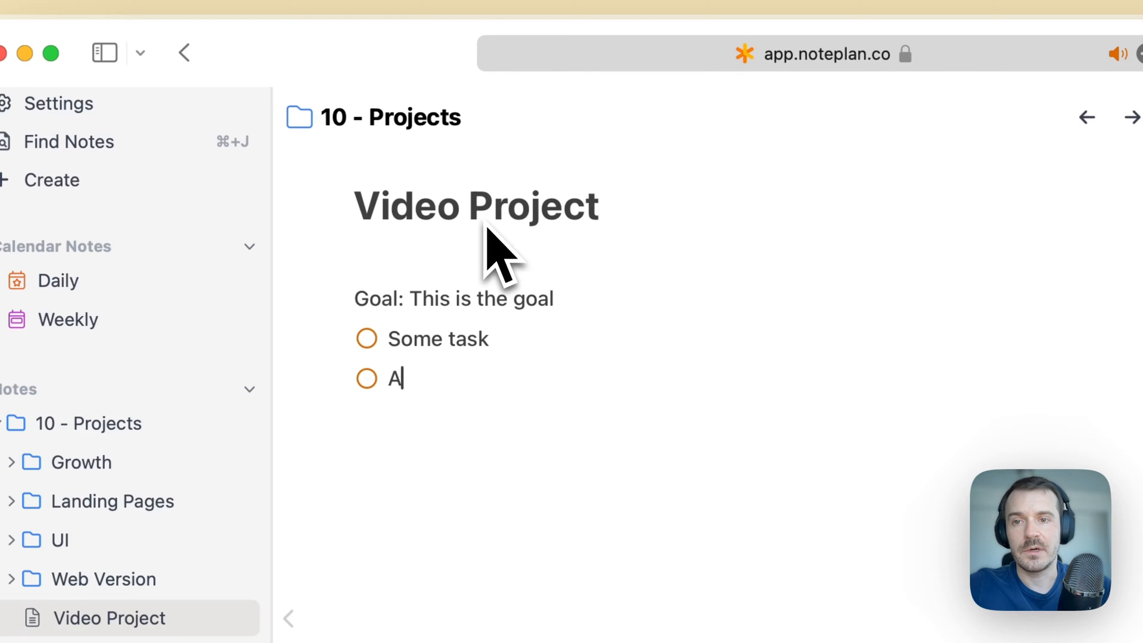
pyautogui.write('nother task')
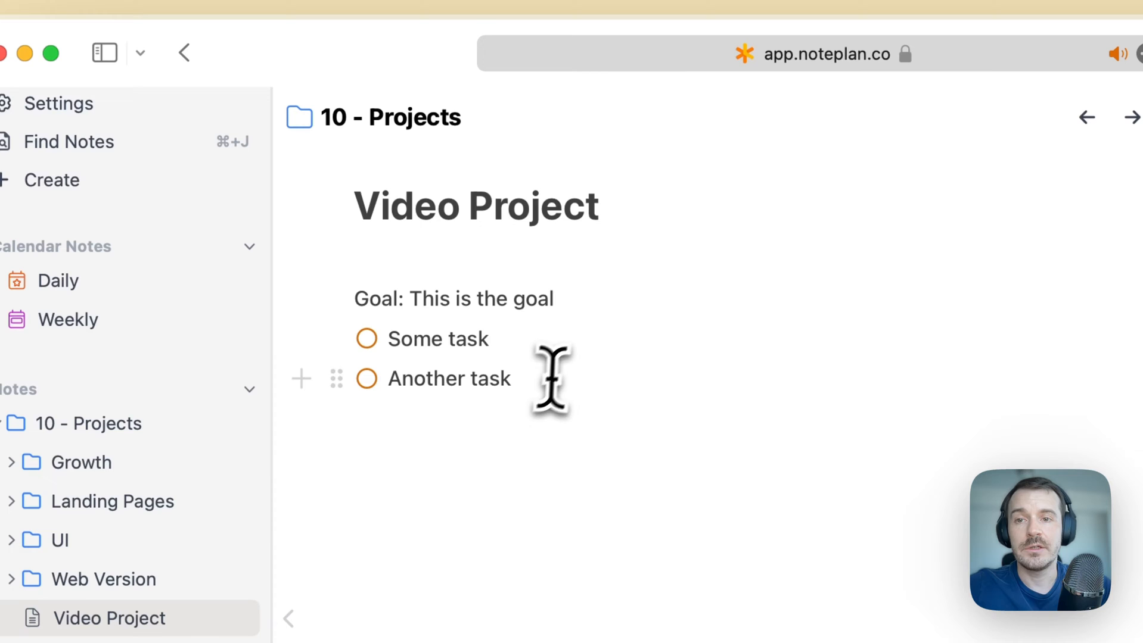
# Step: Schedule Some task for today, 23 Feb, and Another task for tomorrow, 24 Feb
pyautogui.write('>')
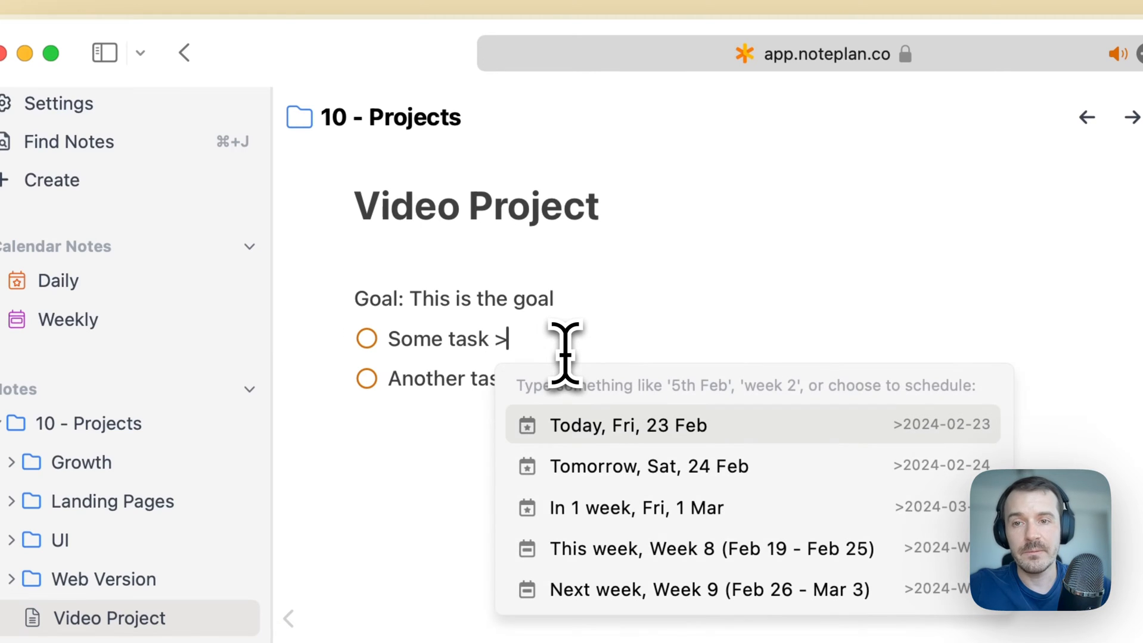
pyautogui.write('today')
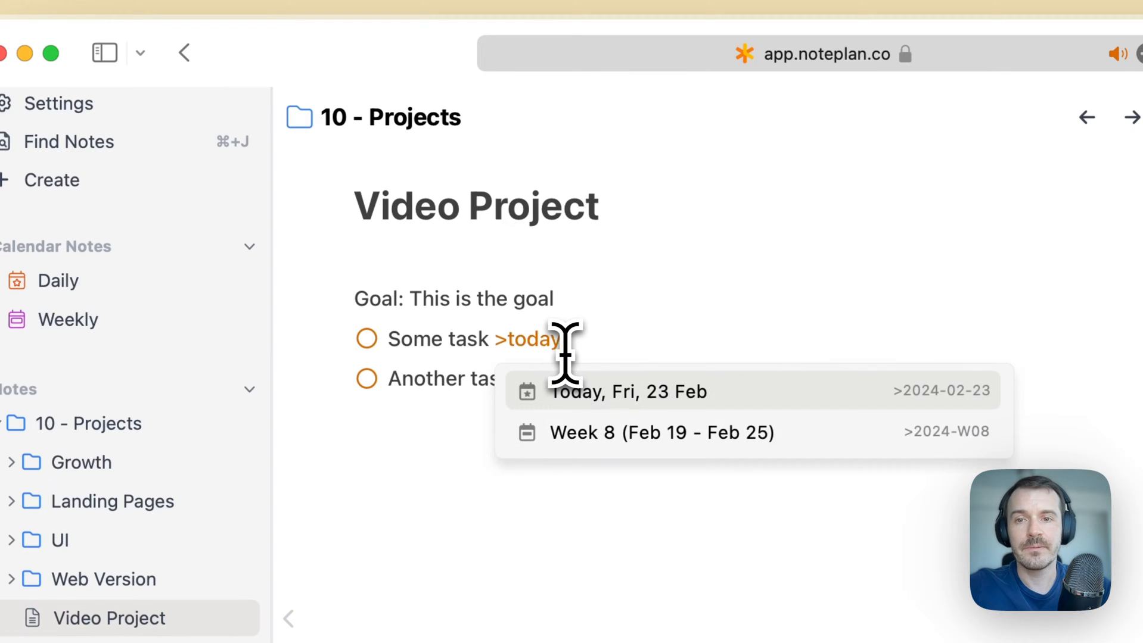
pyautogui.click(627, 392)
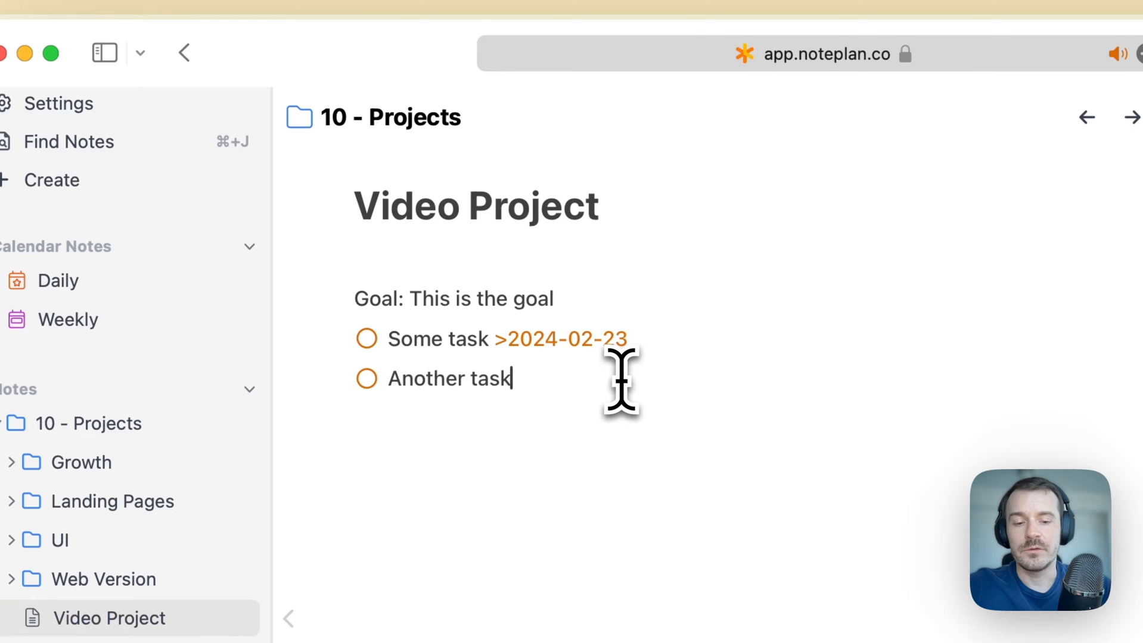
pyautogui.write('>tomorrow')
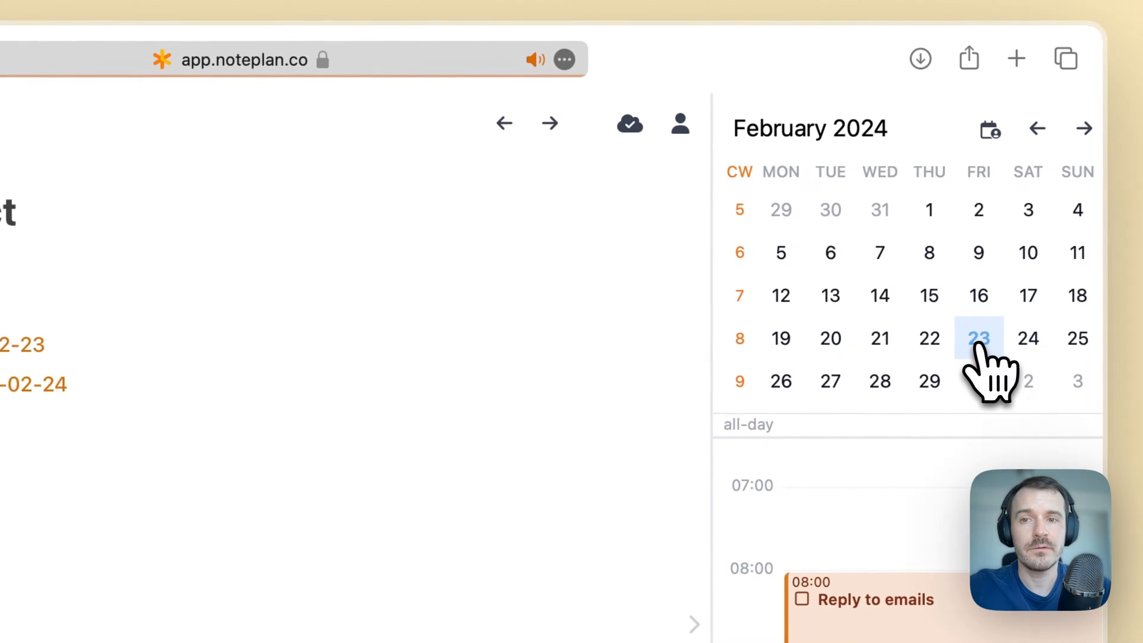
# Step: View tomorrow's note, return to today's showing Some task, and expand the Week 8 goals
pyautogui.click(978, 338)
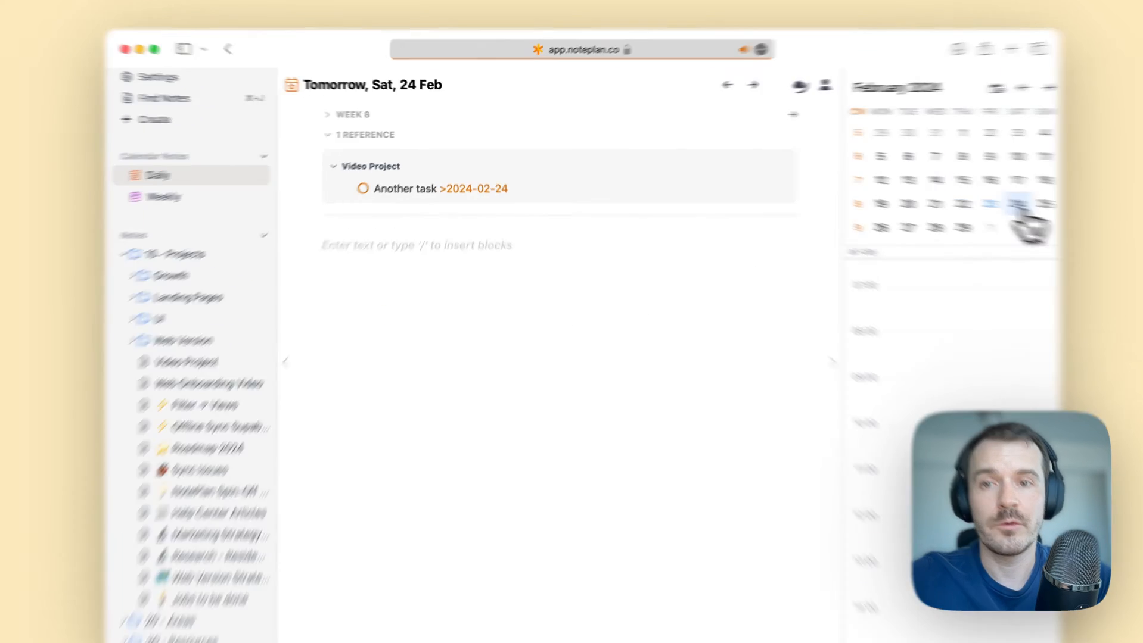
pyautogui.click(726, 84)
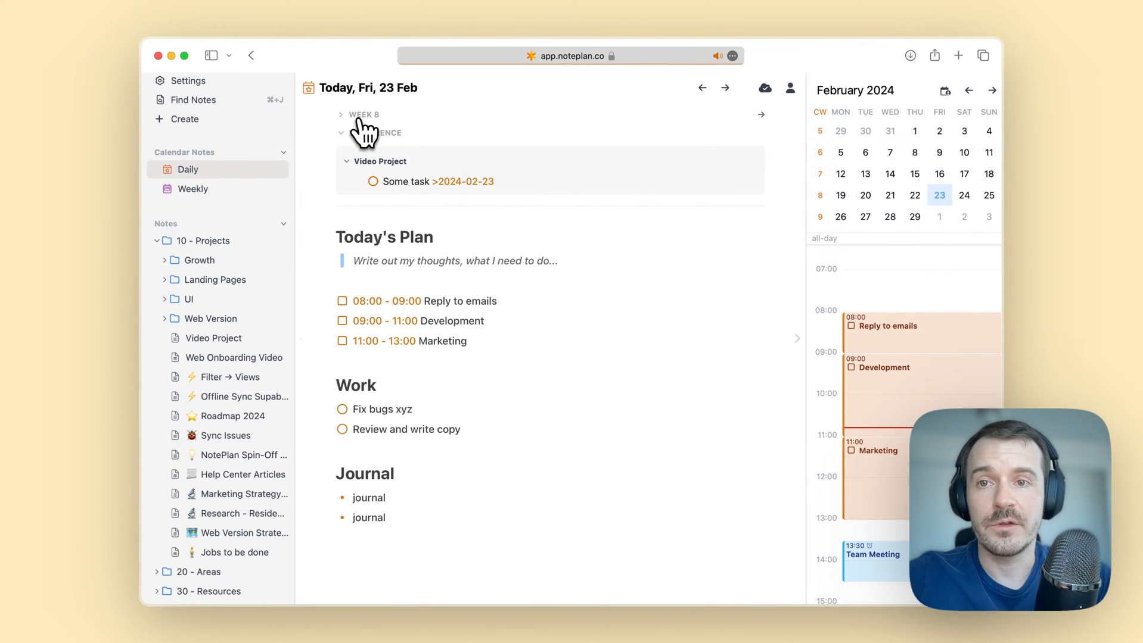
pyautogui.click(192, 188)
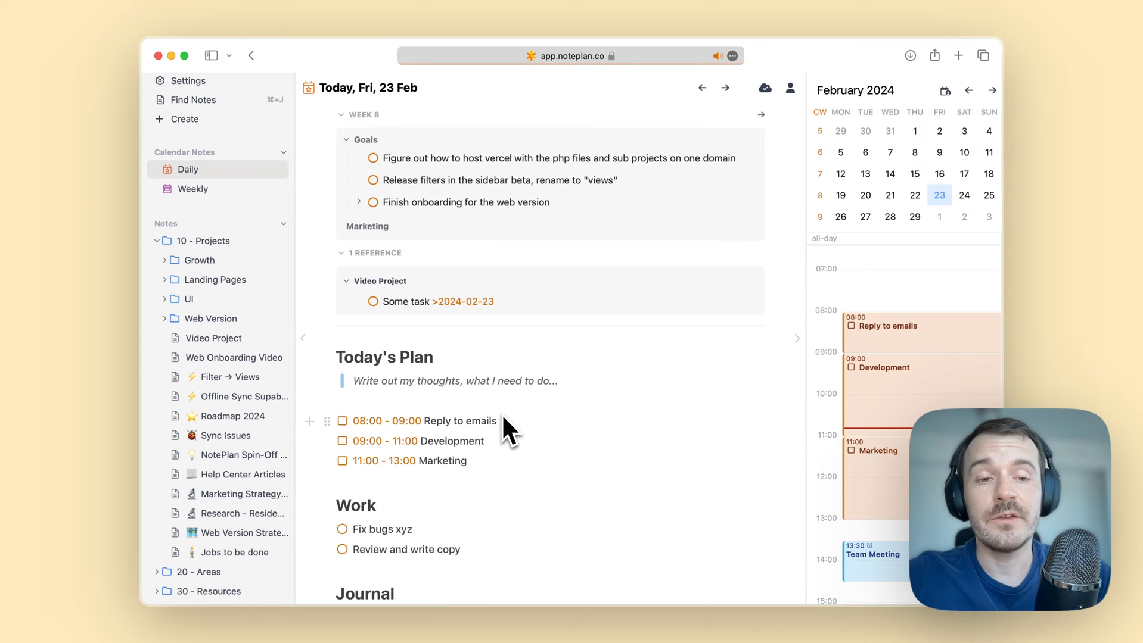
pyautogui.moveTo(521, 441)
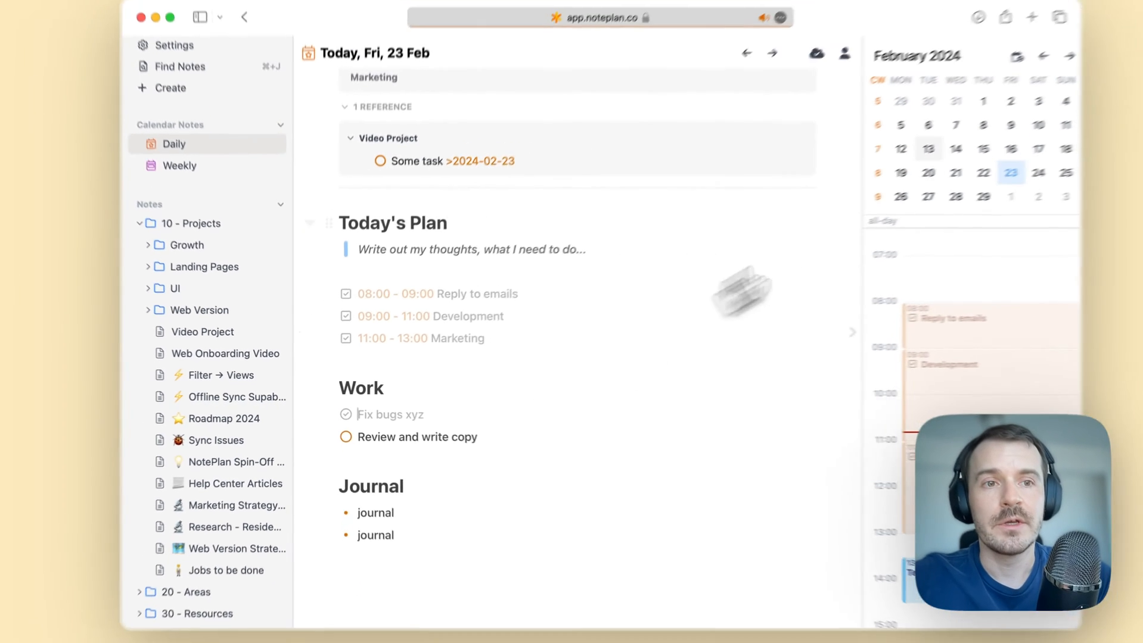
# Step: Drag Review and write copy onto 24 Feb in the calendar, then compare the 23 and 24 Feb daily notes
pyautogui.click(772, 53)
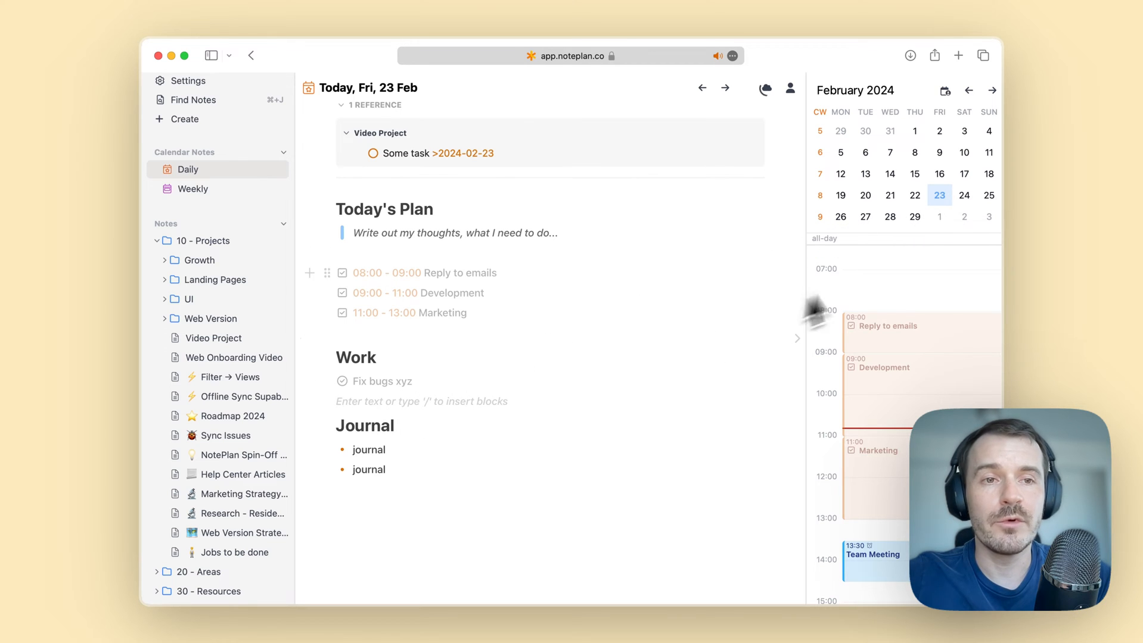
pyautogui.click(724, 87)
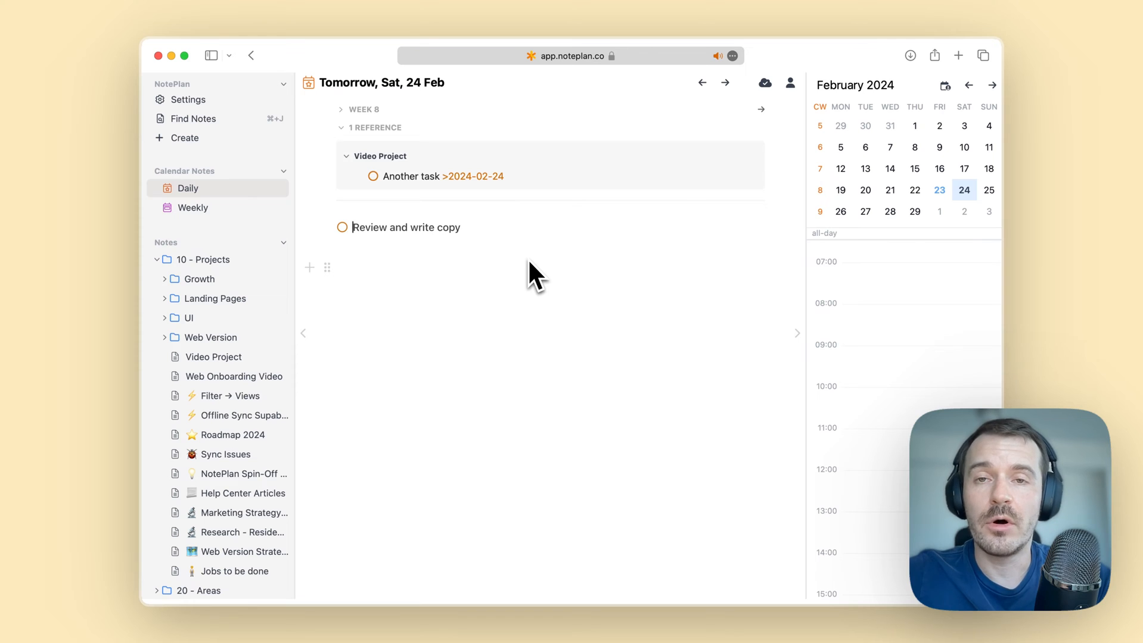
pyautogui.moveTo(939, 218)
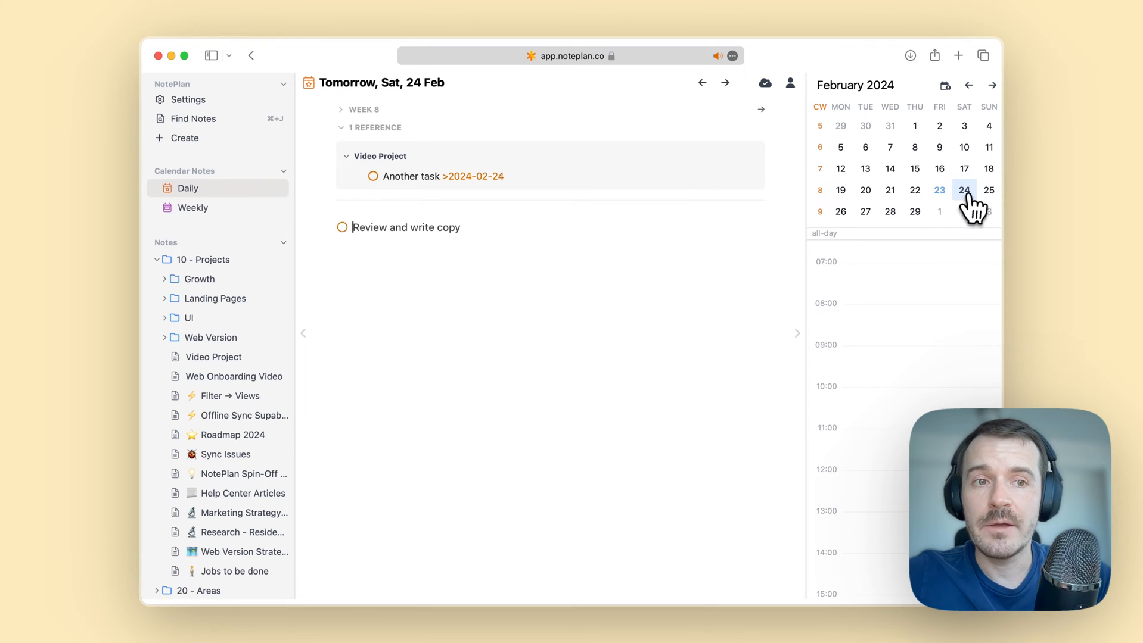
pyautogui.click(938, 190)
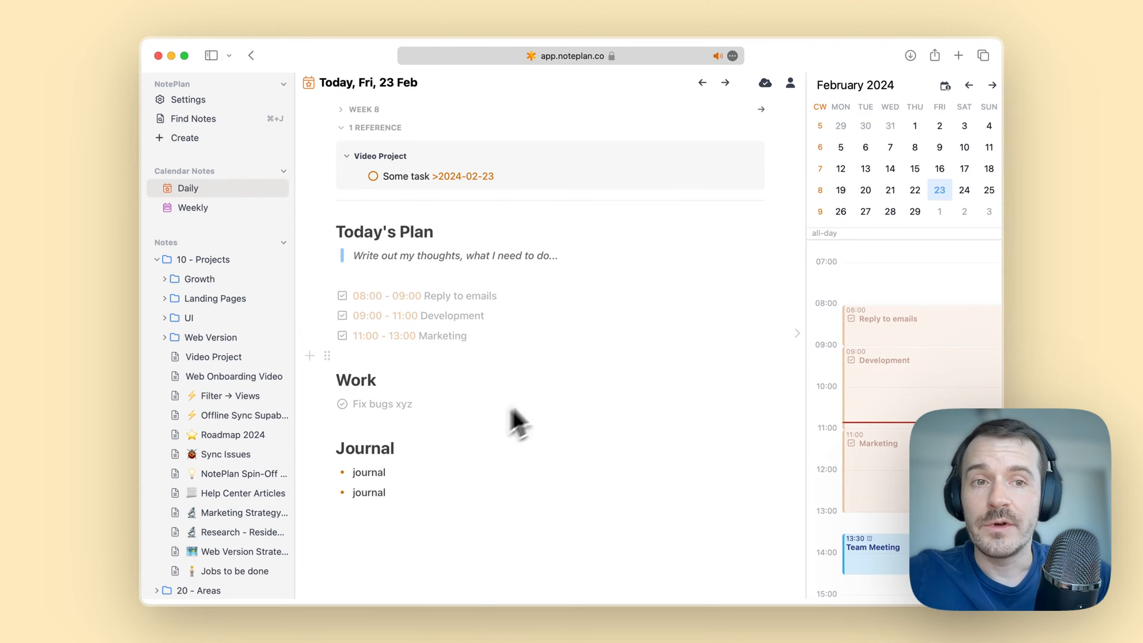
pyautogui.click(724, 82)
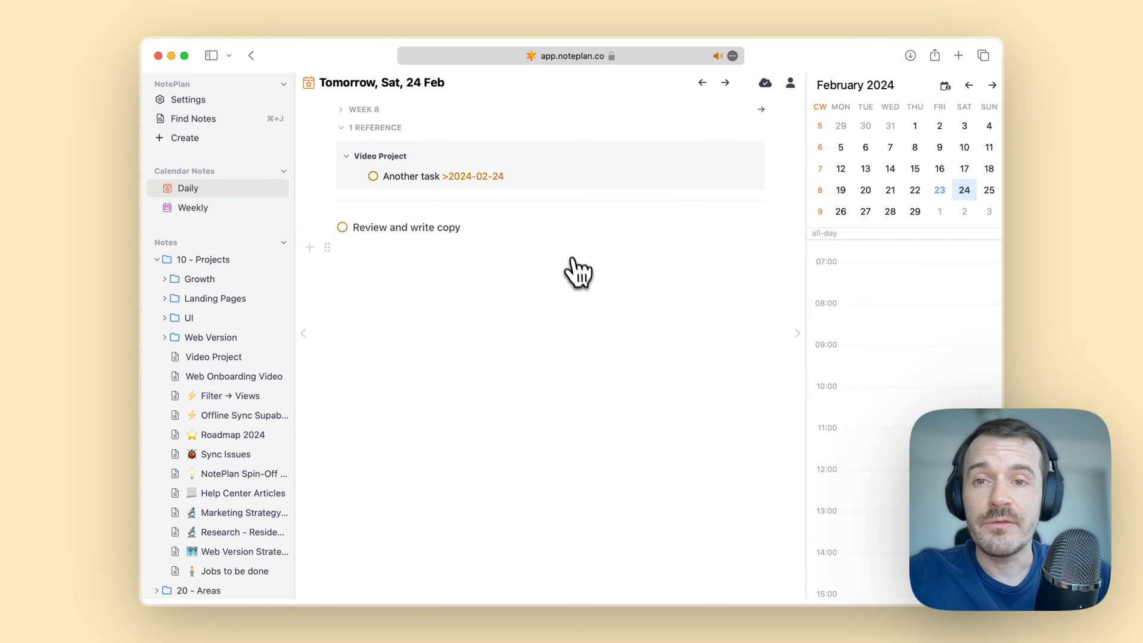
pyautogui.moveTo(556, 196)
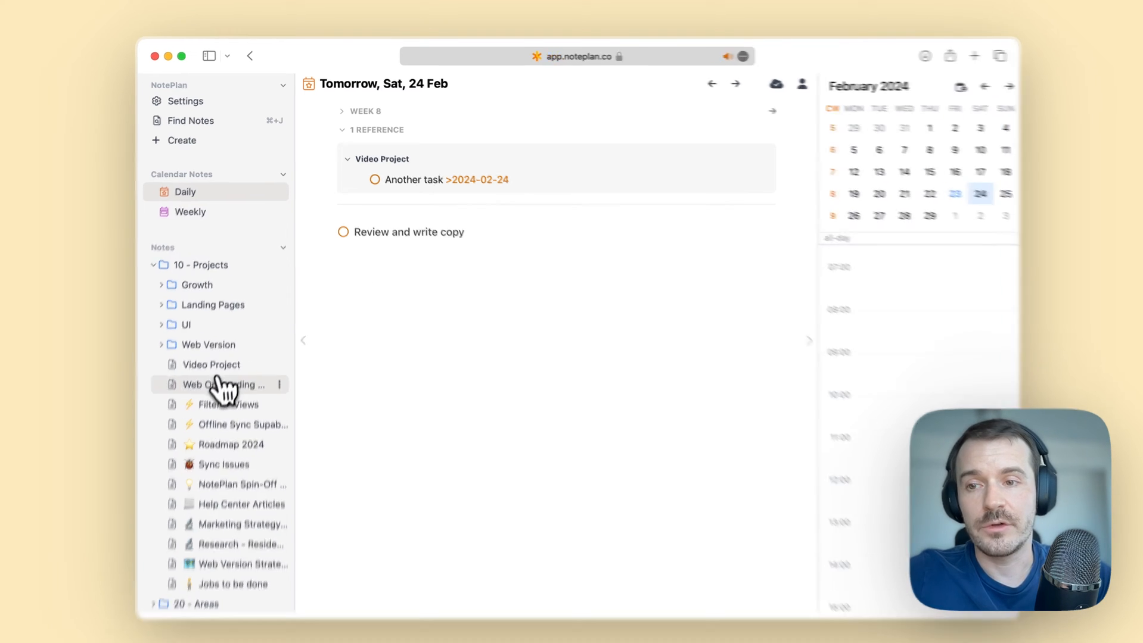
# Step: From the Video Project note, create a new note titled Another Note with the line test
pyautogui.click(211, 365)
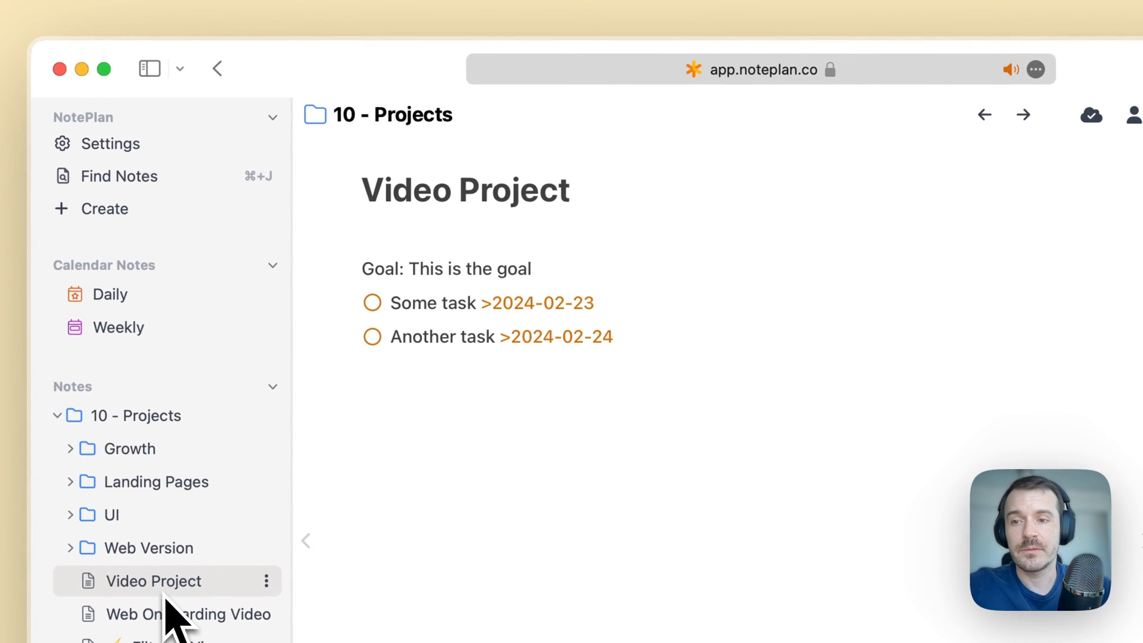
pyautogui.click(104, 208)
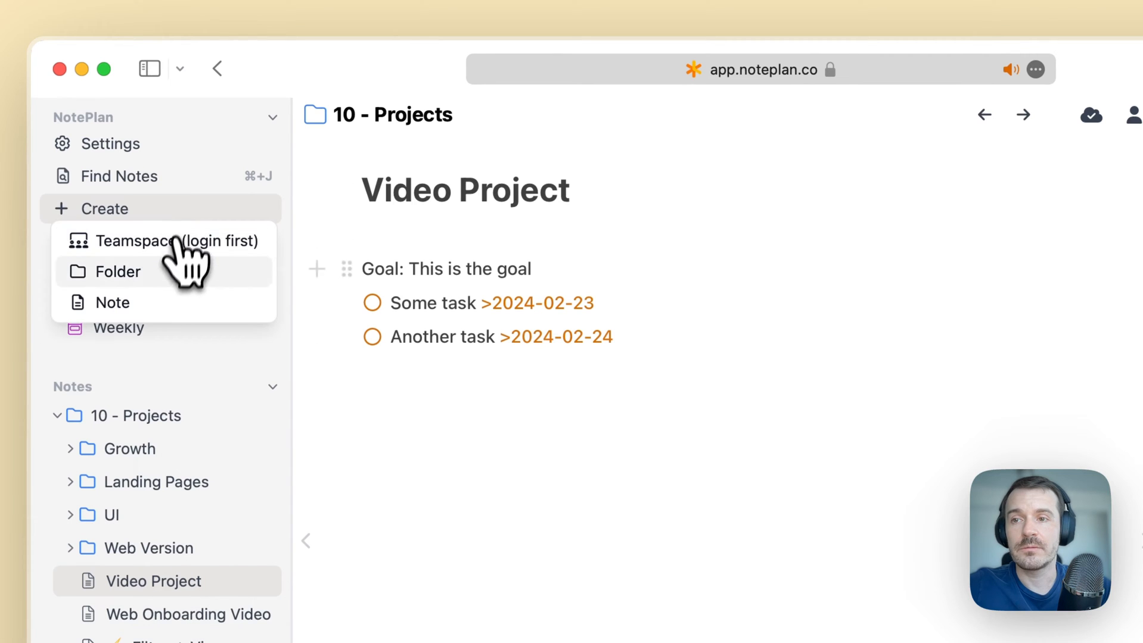
pyautogui.click(113, 303)
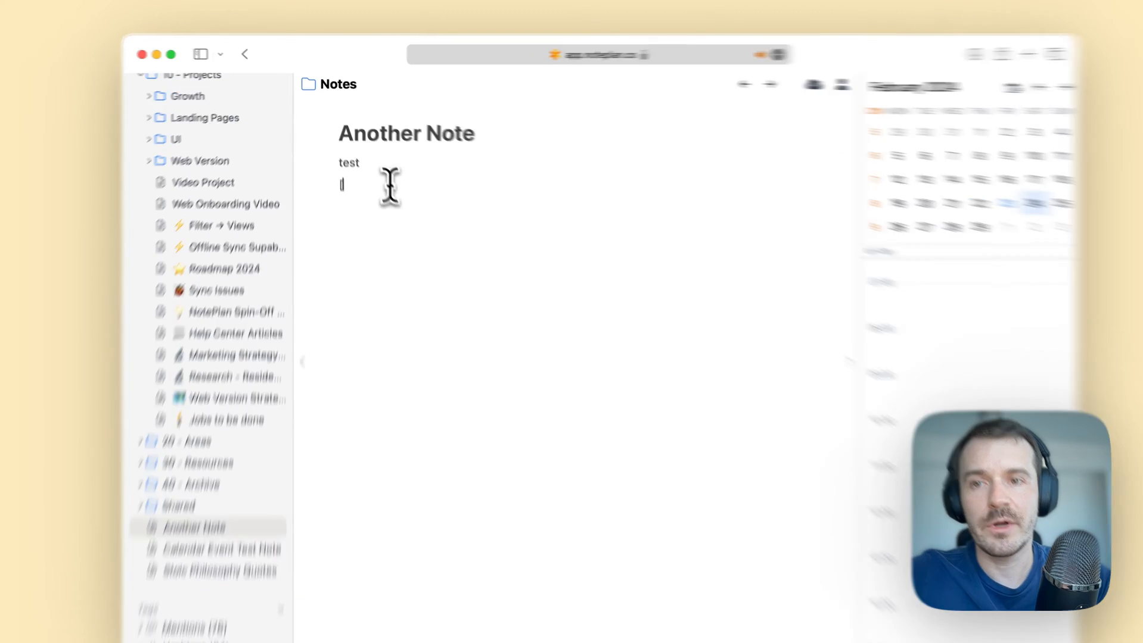
# Step: Insert a [[Video Project]] link via the video p suggestion and follow it to see the backlink
pyautogui.write('[[')
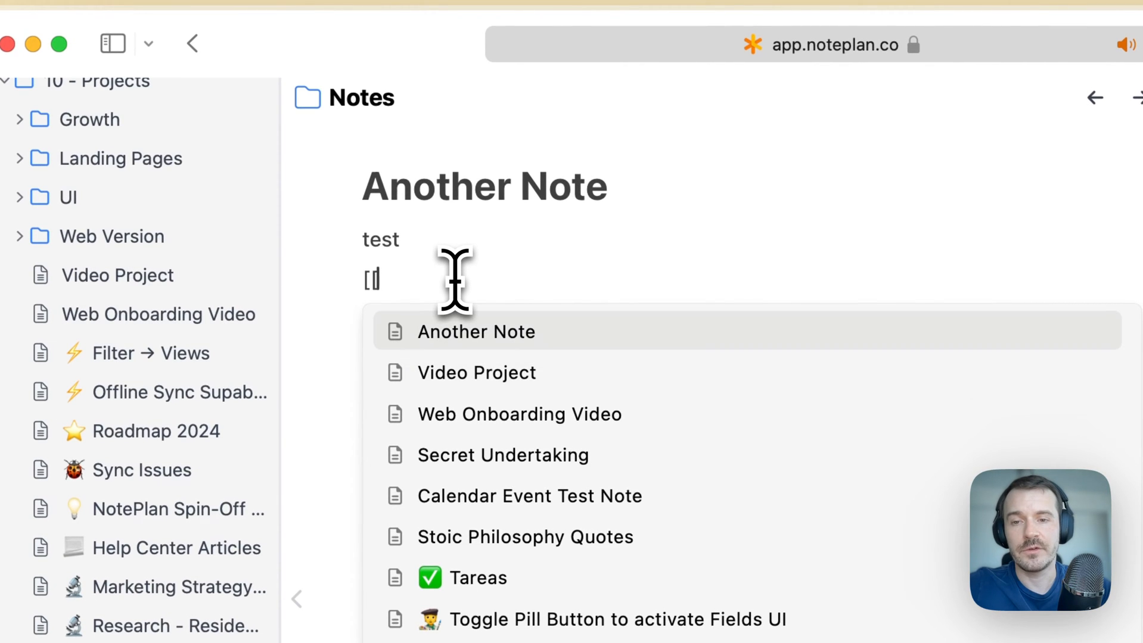
pyautogui.write('video pro')
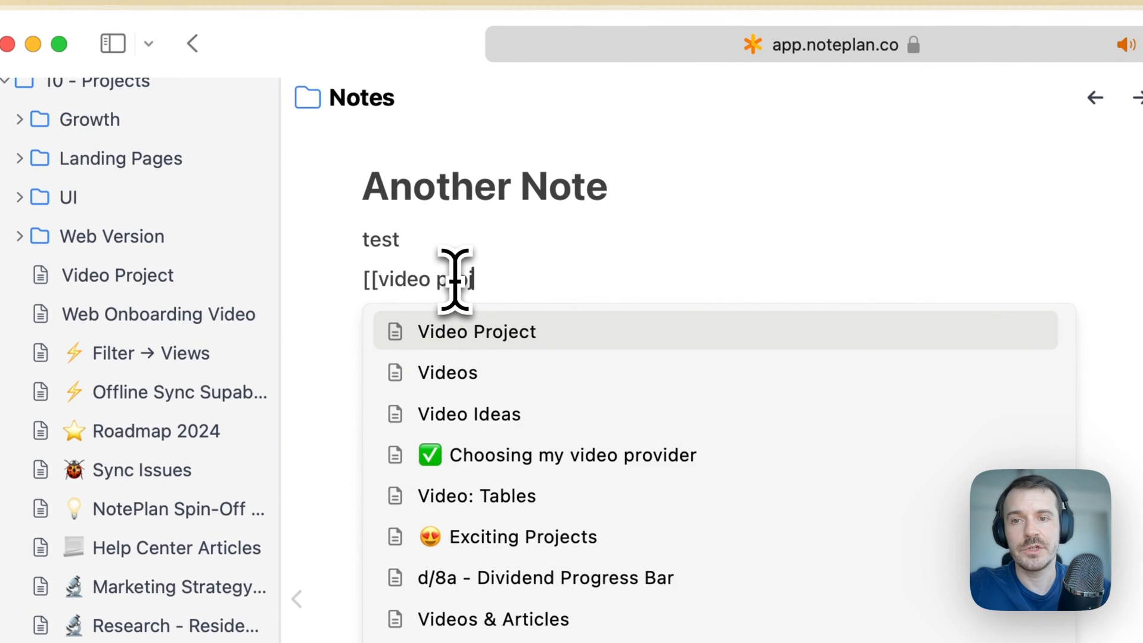
pyautogui.click(476, 331)
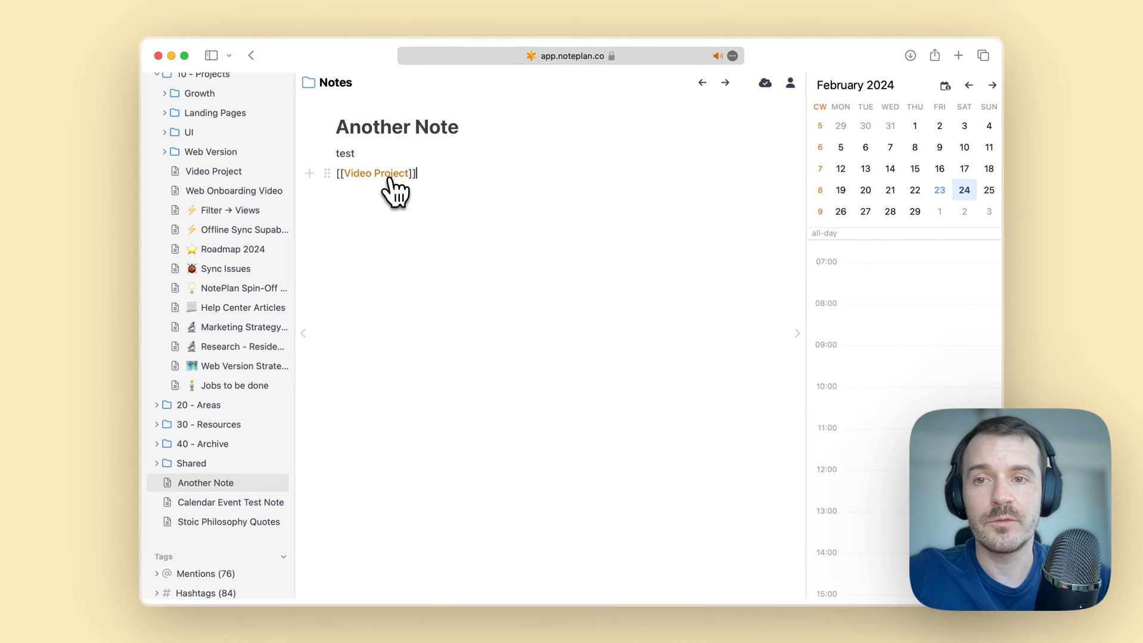
pyautogui.click(377, 173)
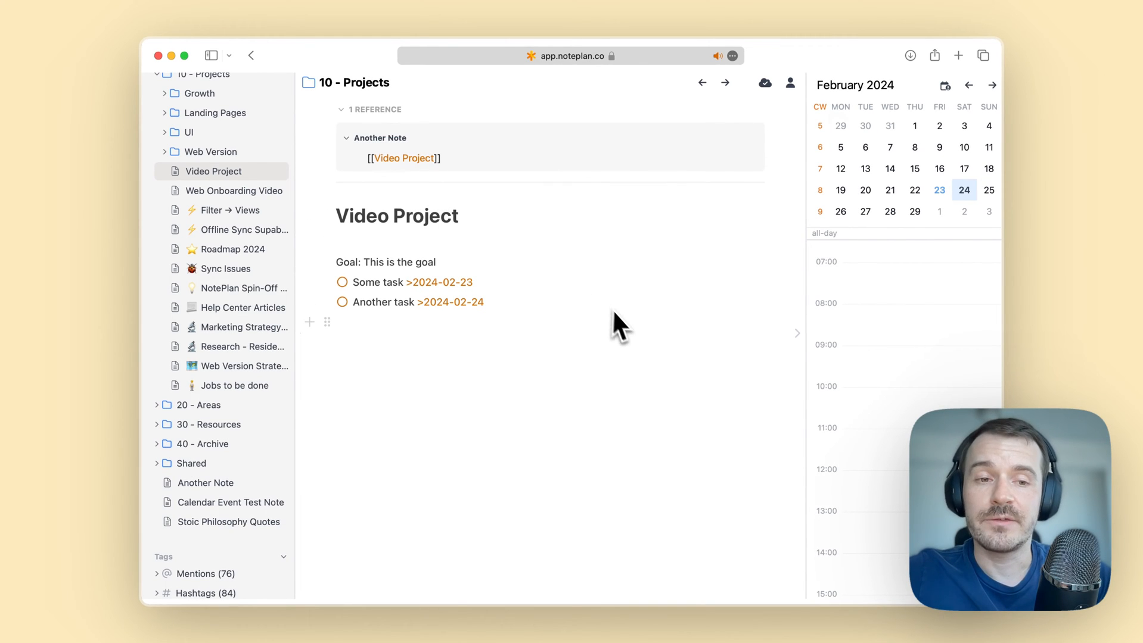
pyautogui.moveTo(628, 335)
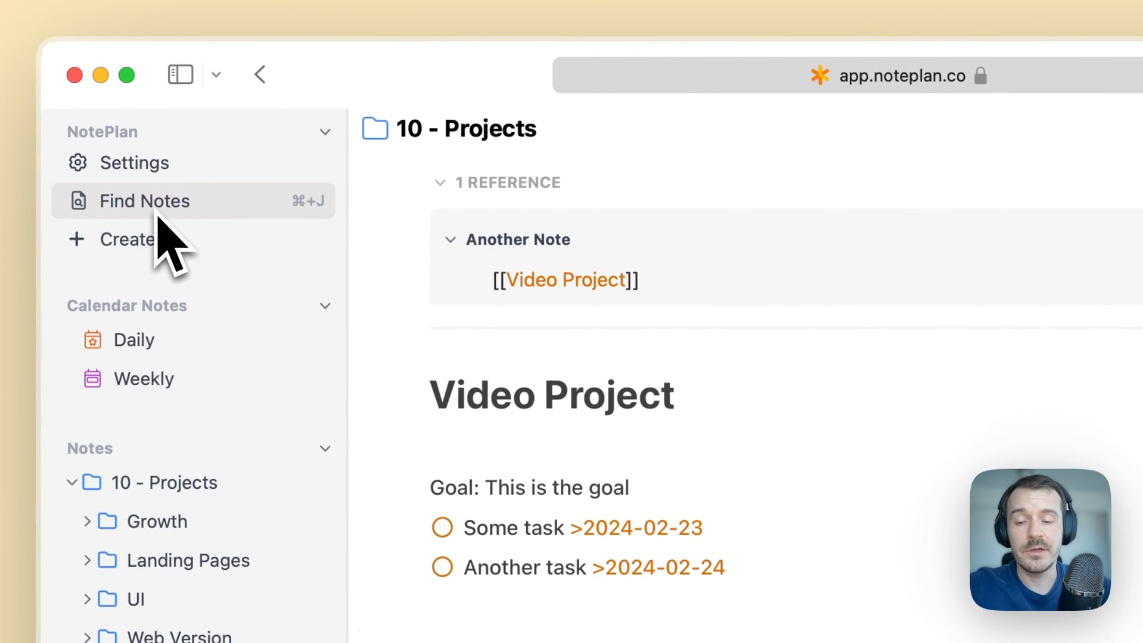
pyautogui.click(144, 201)
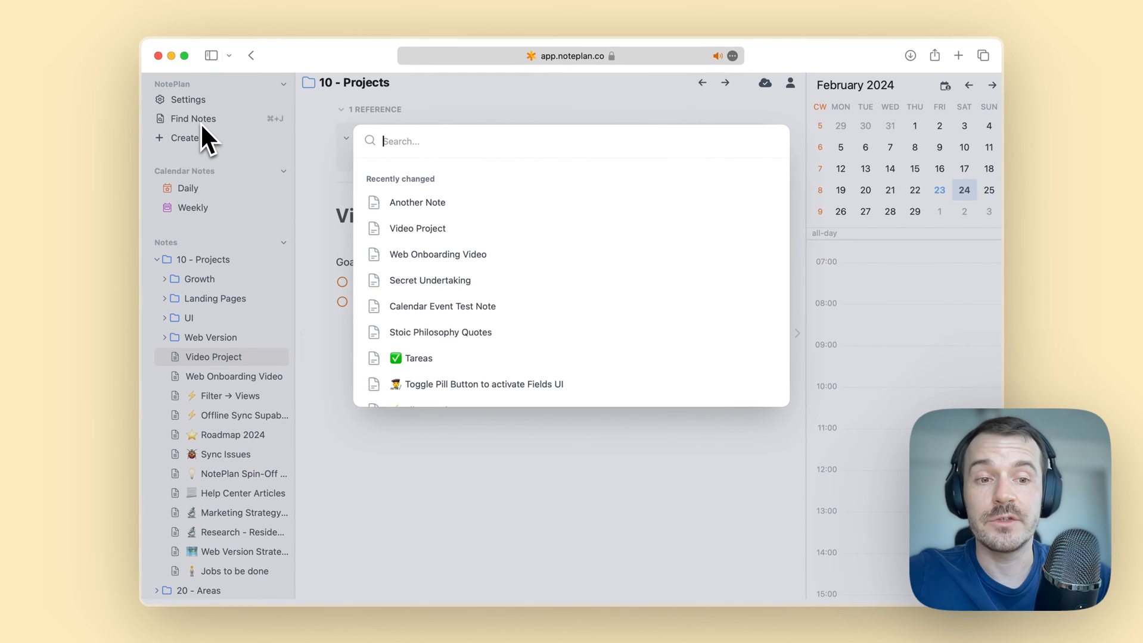
pyautogui.write('video project')
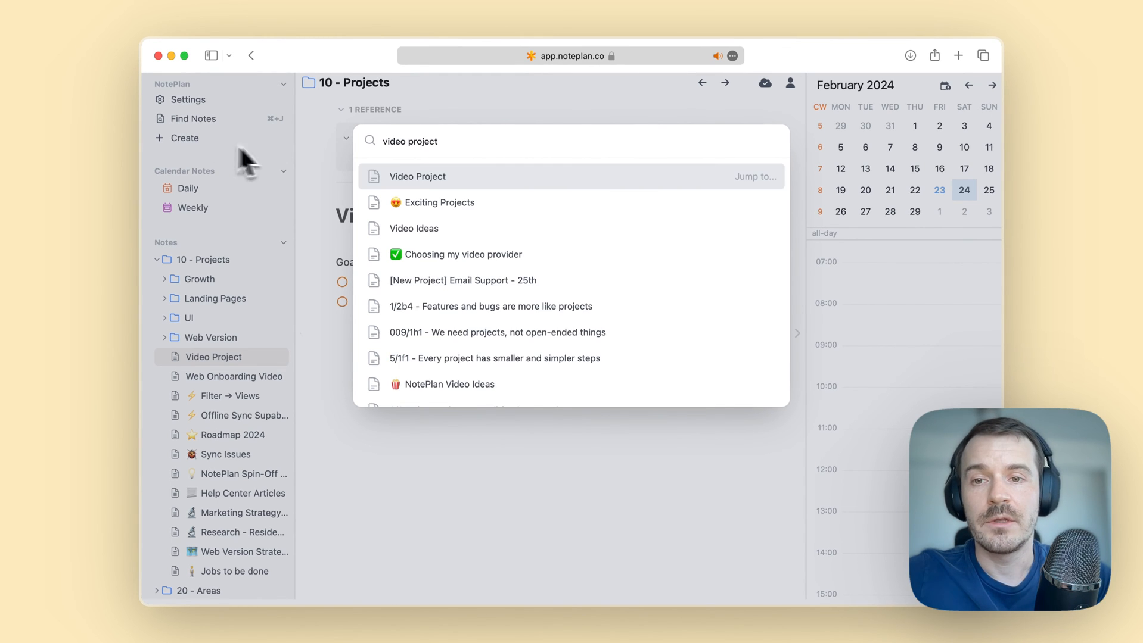
pyautogui.click(417, 176)
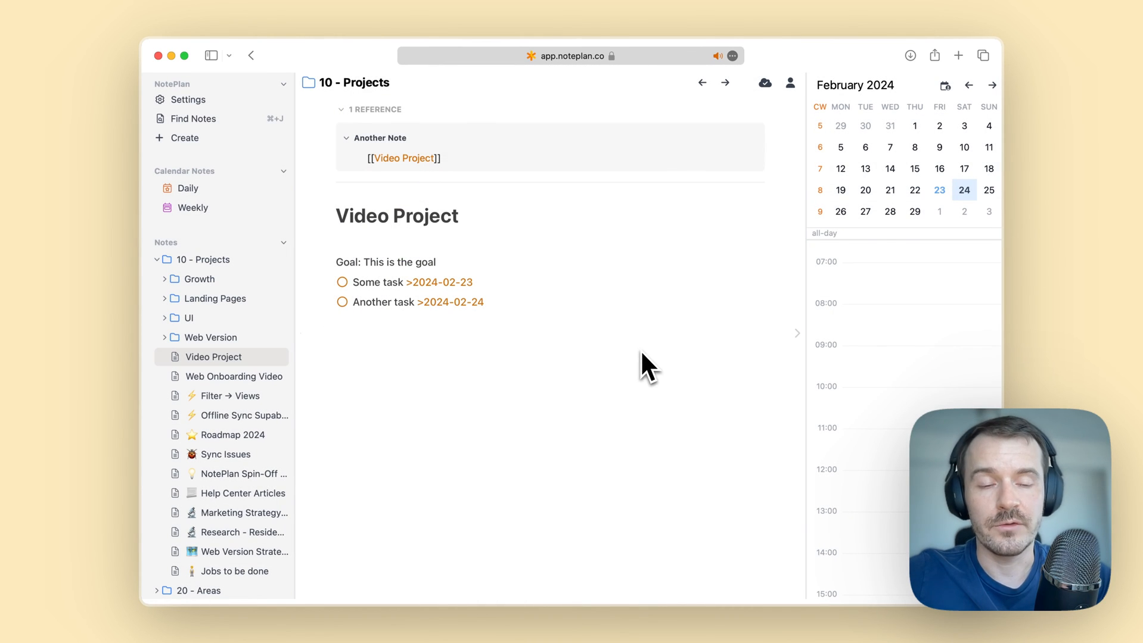
pyautogui.moveTo(610, 458)
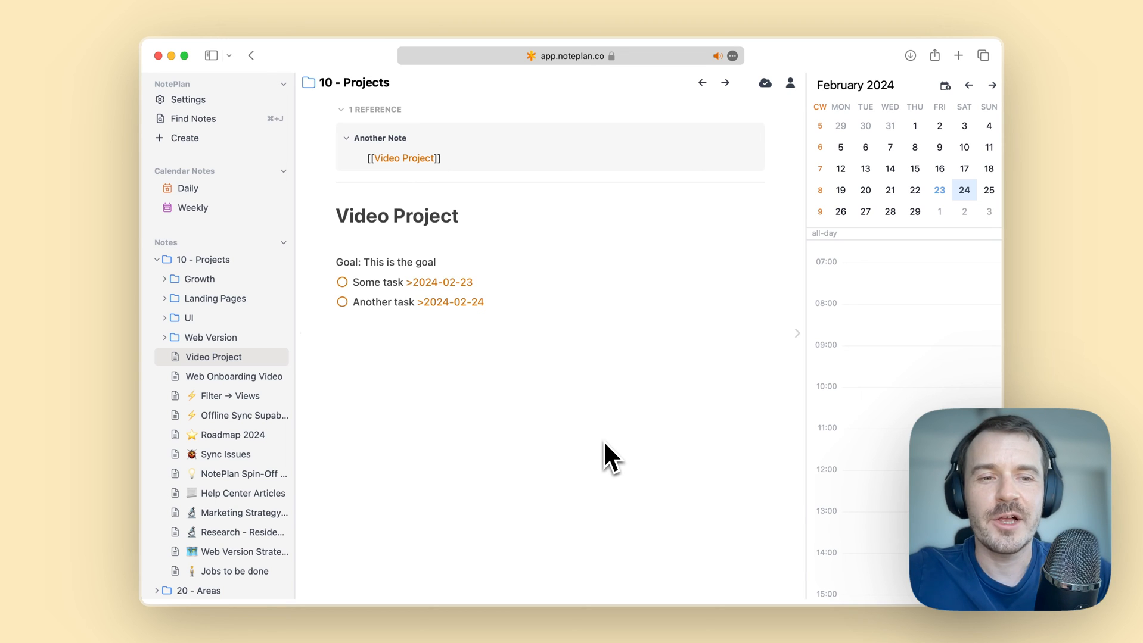